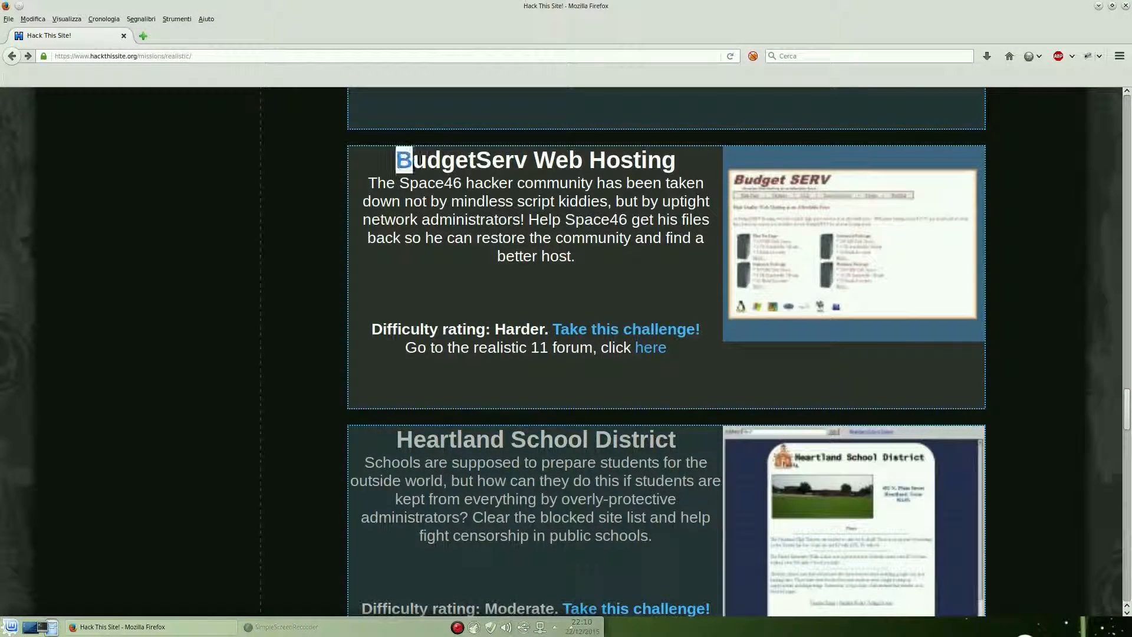
Start the BudgetServ Web Hosting mission and open Space46's BudgetServ link in a new tab
{"action": "double_click", "coordinate": [535, 160]}
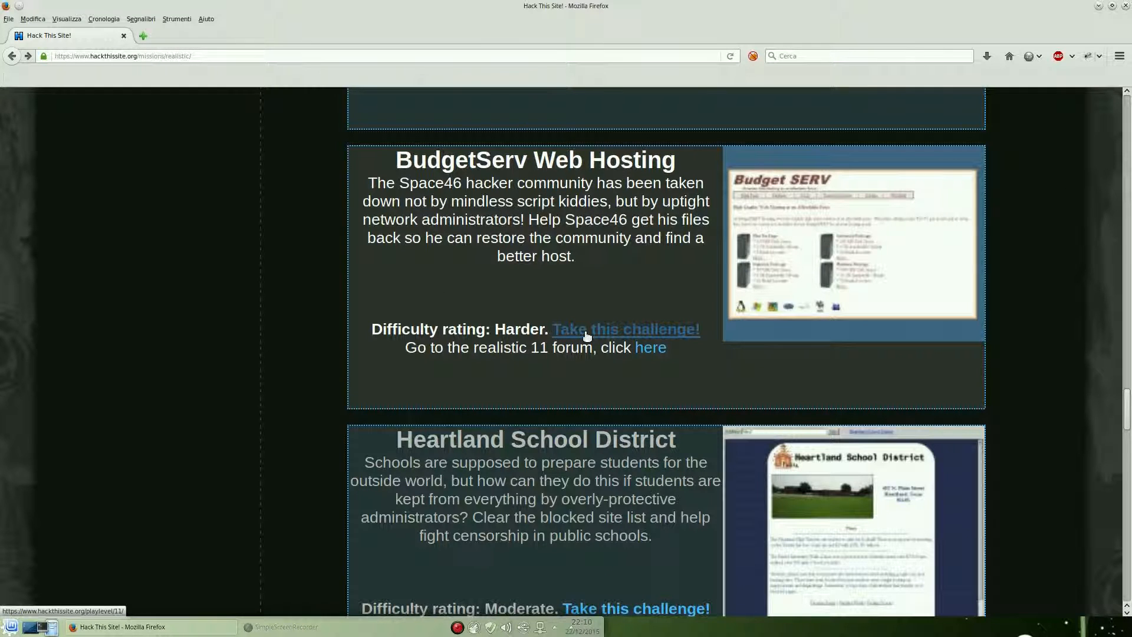
{"action": "left_click", "coordinate": [624, 329]}
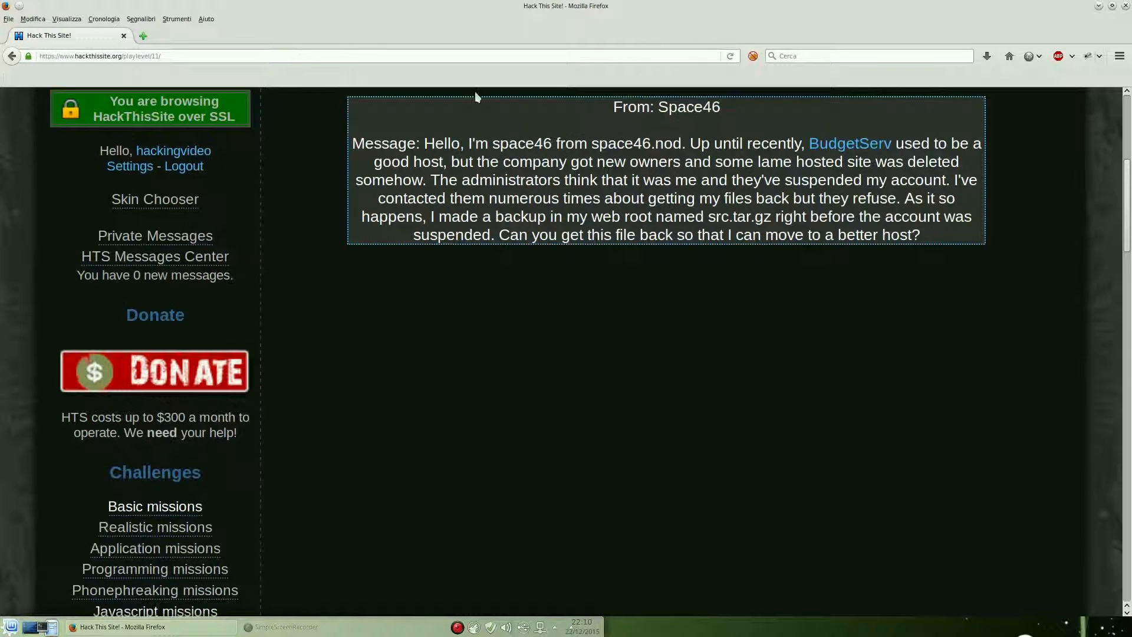
{"action": "double_click", "coordinate": [521, 143]}
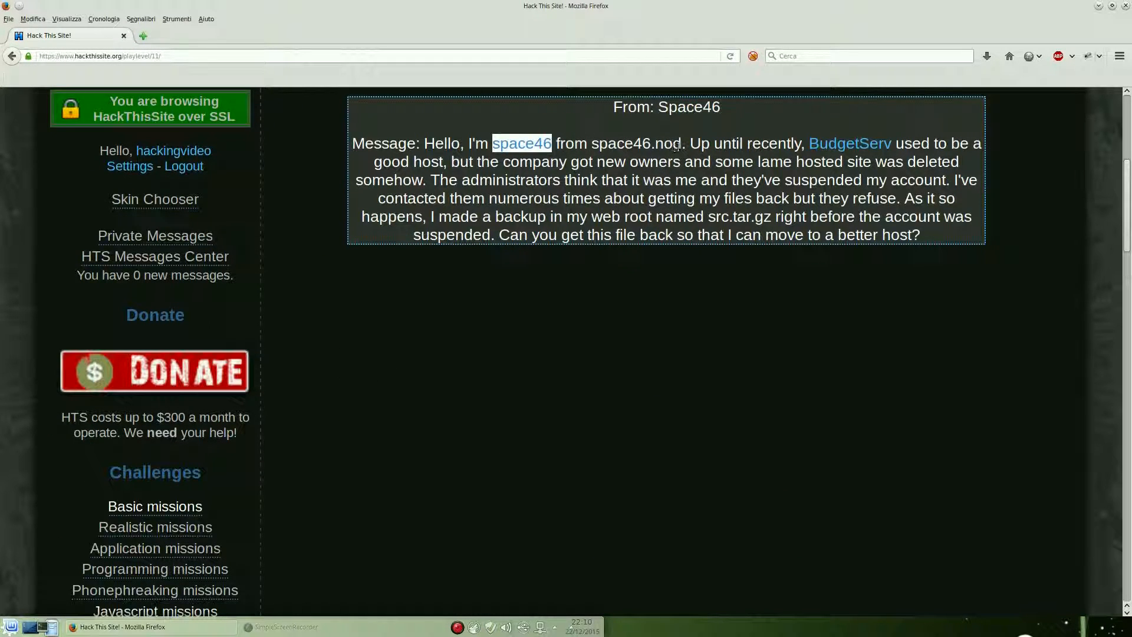
{"action": "right_click", "coordinate": [850, 143]}
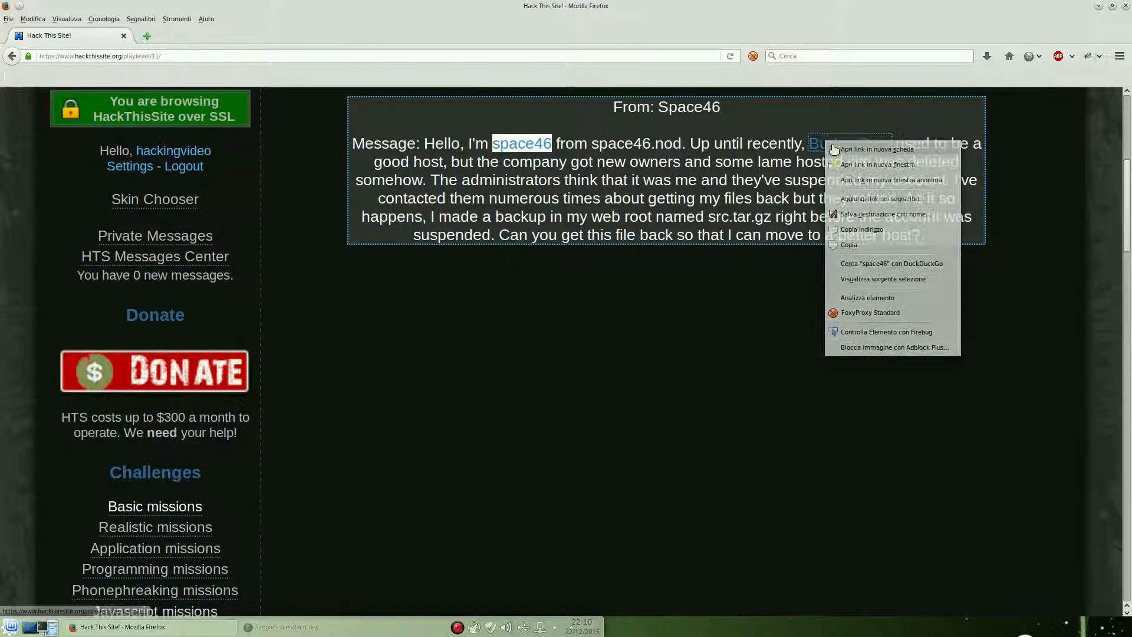
{"action": "left_click", "coordinate": [878, 149]}
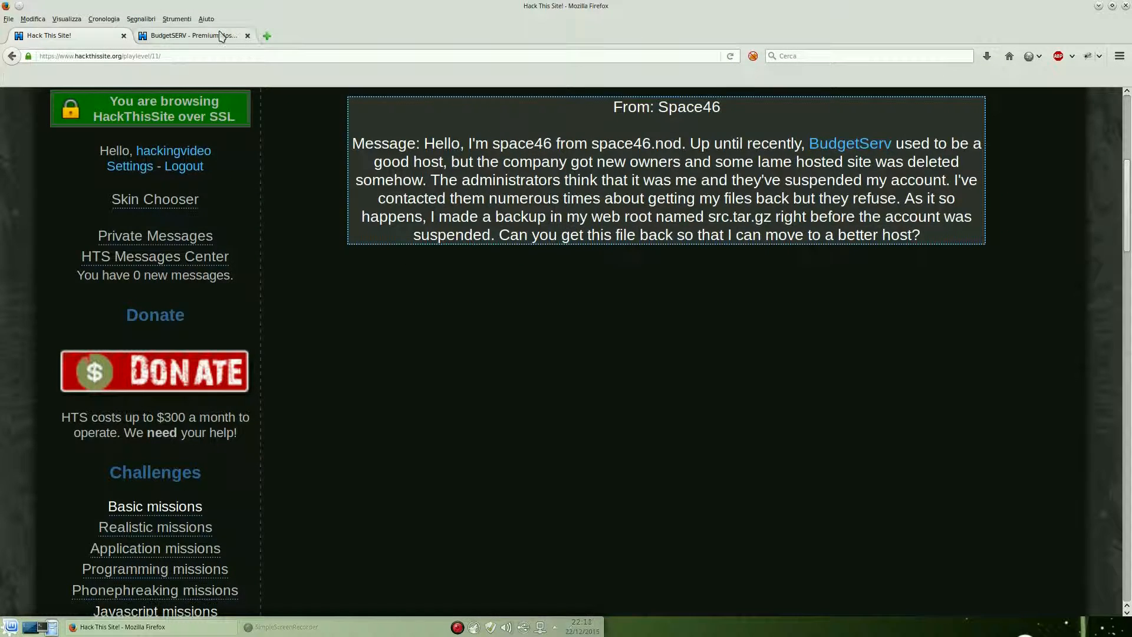
On the Plus Package details page, change the page parameter to |ls to list root files
{"action": "left_click", "coordinate": [191, 35]}
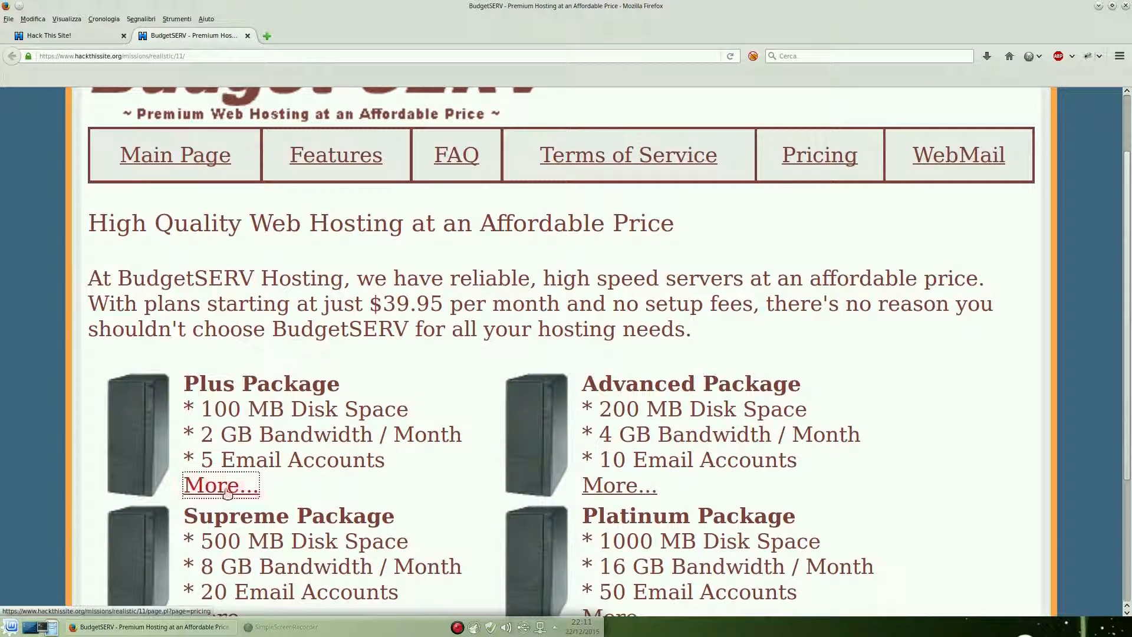
{"action": "left_click", "coordinate": [219, 485]}
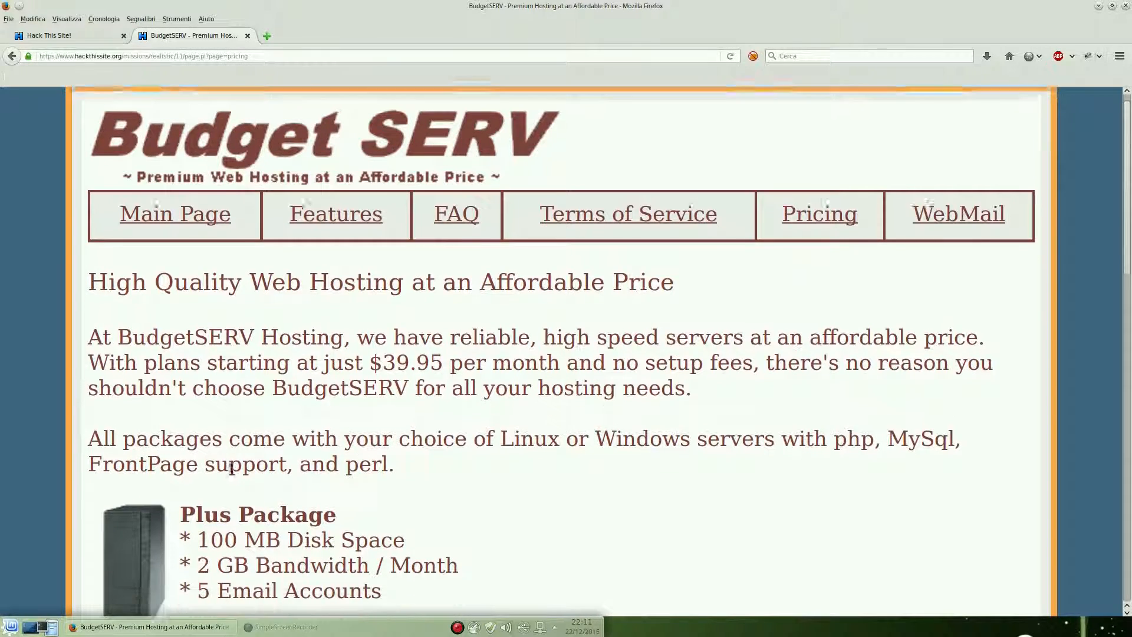
{"action": "scroll", "scroll_direction": "down", "scroll_amount": 3}
{"action": "type", "text": "test"}
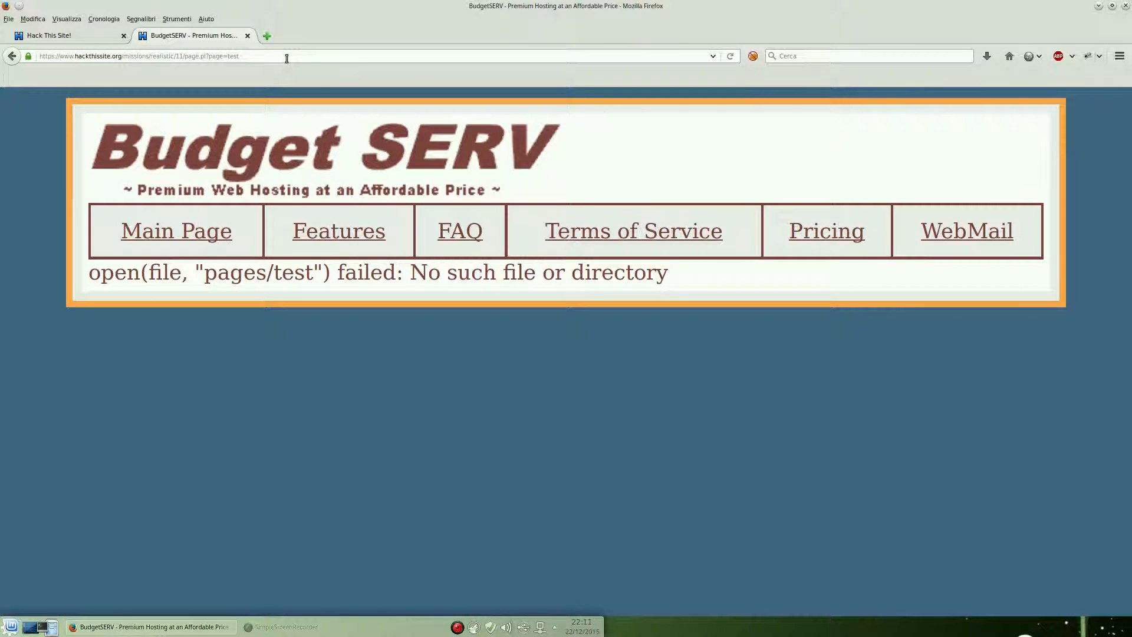
{"action": "left_click_drag", "start_coordinate": [89, 273], "coordinate": [365, 272]}
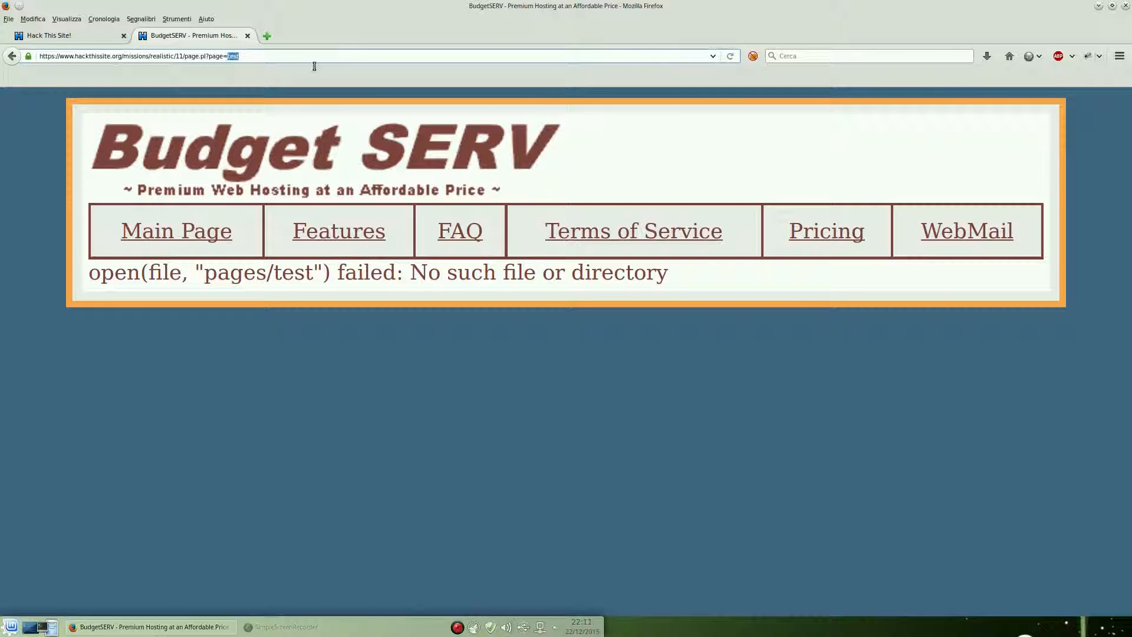
{"action": "type", "text": "|ls|"}
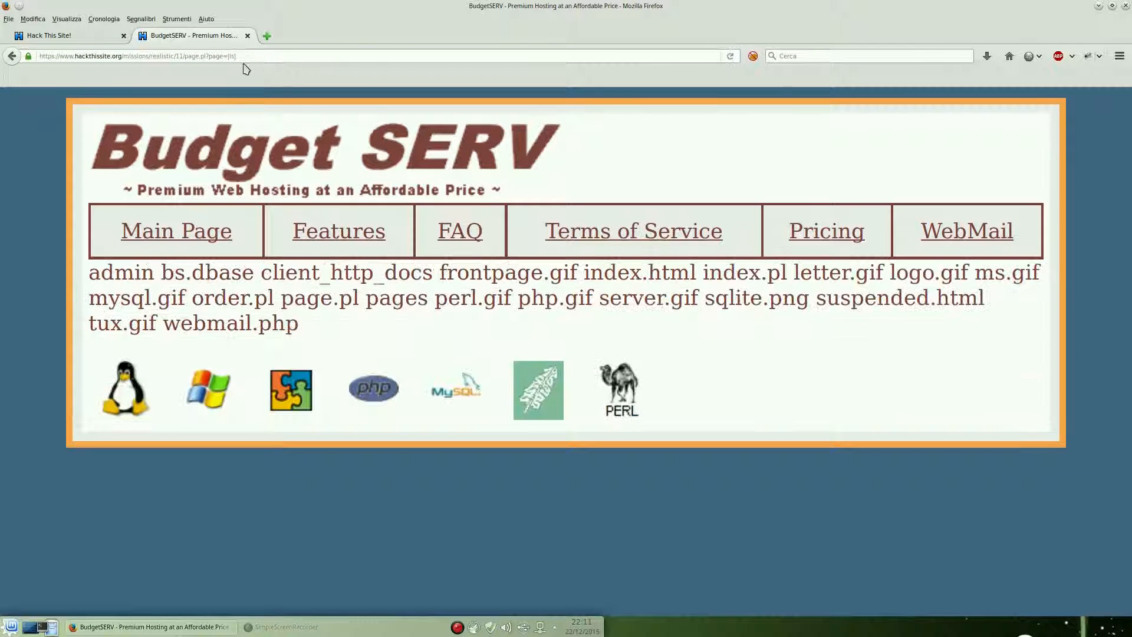
{"action": "left_click", "coordinate": [228, 56]}
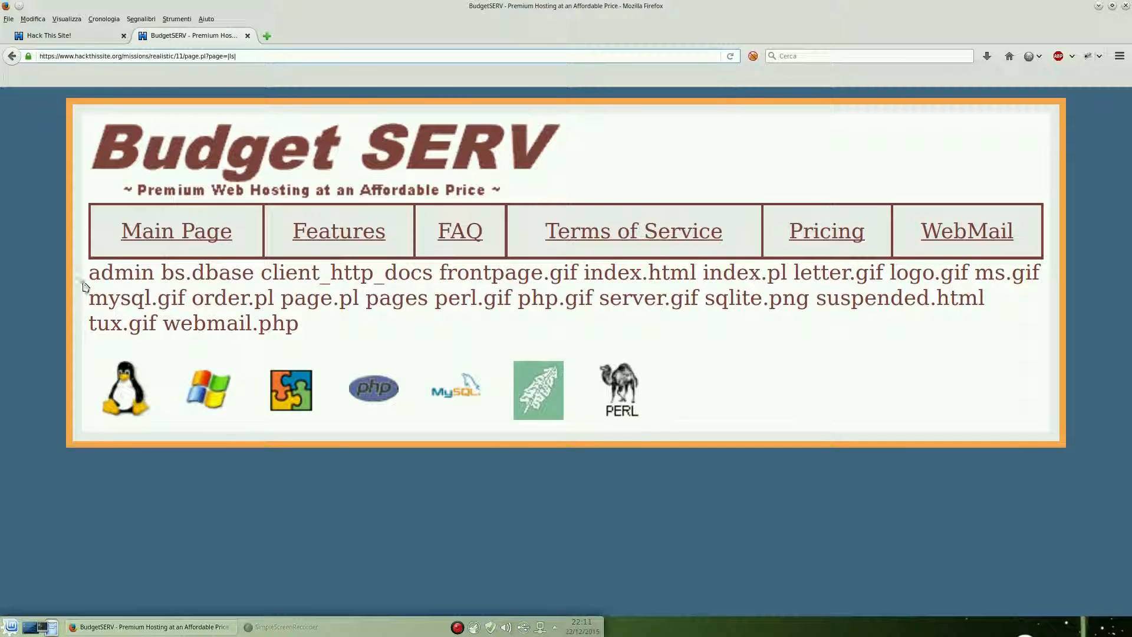
{"action": "right_click", "coordinate": [120, 272]}
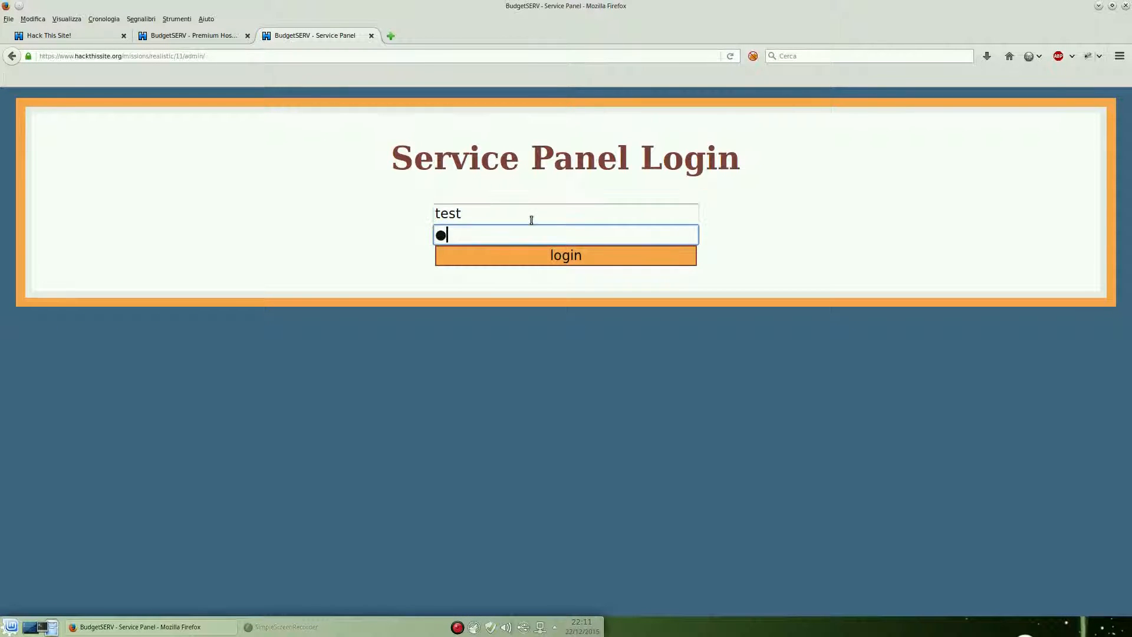
Try a test Service Panel login, then fetch bs.dbase, which returns Page Not Found
{"action": "left_click", "coordinate": [565, 255]}
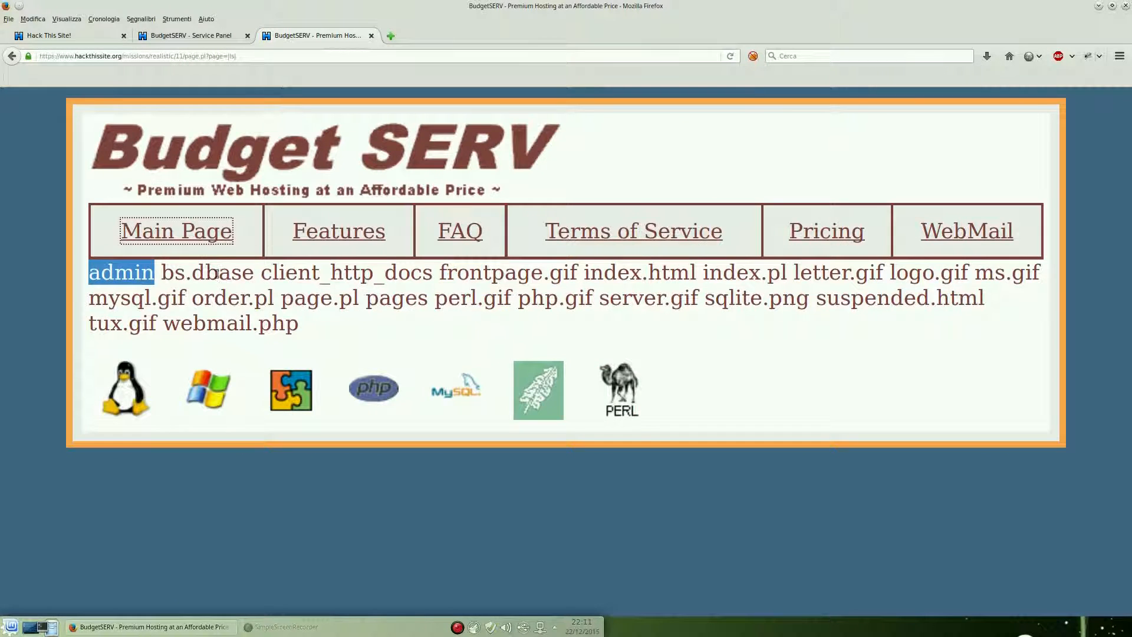
{"action": "right_click", "coordinate": [206, 272]}
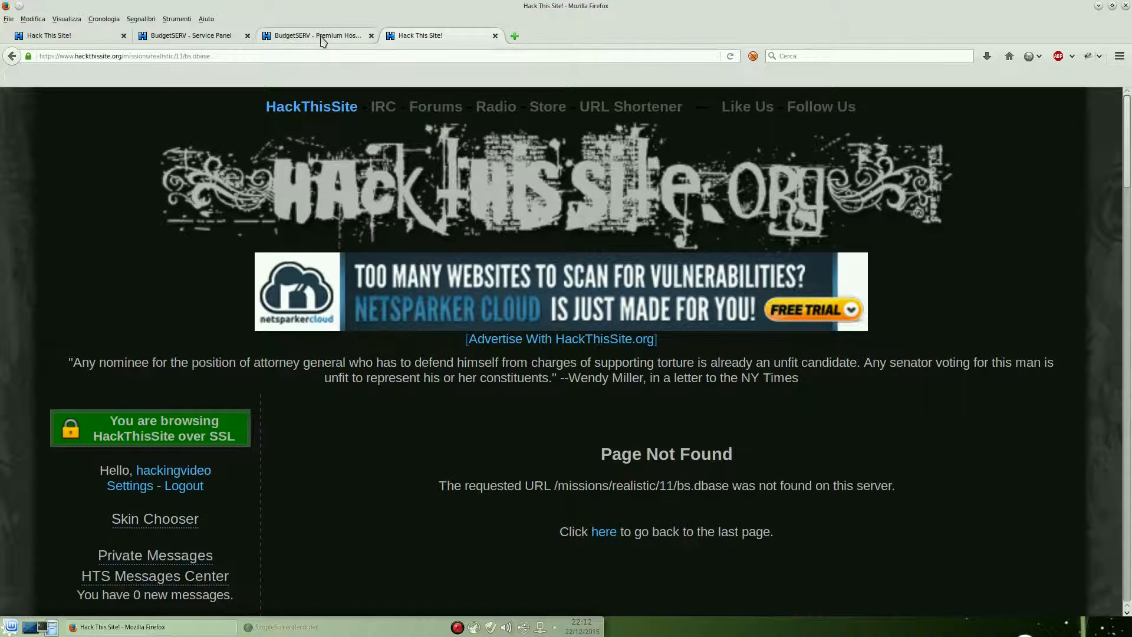
{"action": "left_click", "coordinate": [318, 35]}
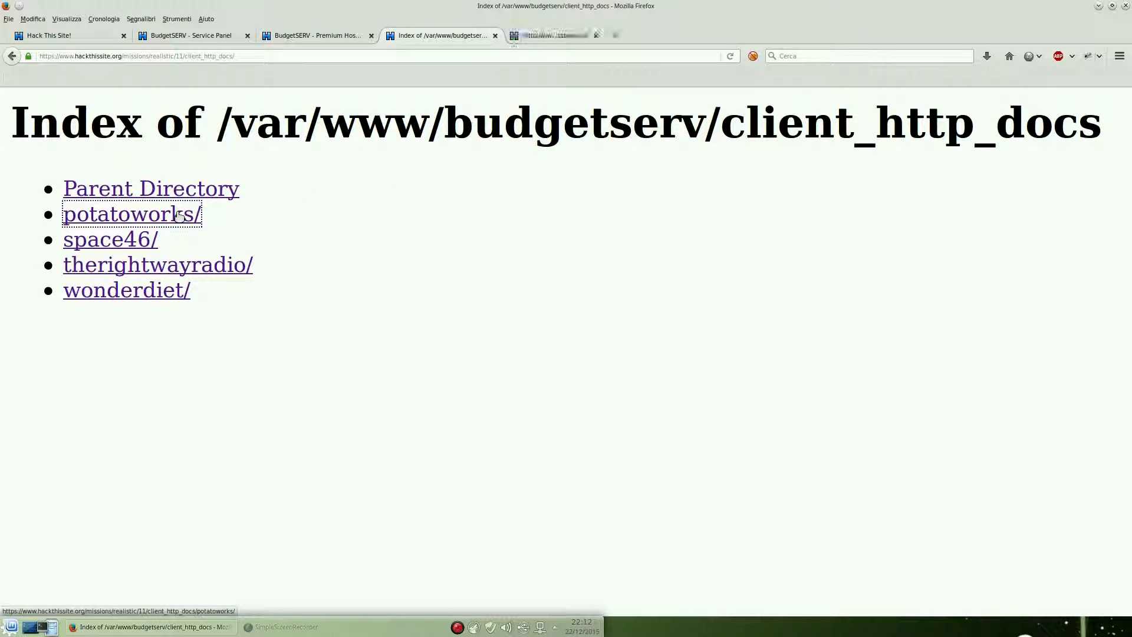
Browse the potatoworks client folder, recheck the mission message, and return to client_http_docs
{"action": "left_click", "coordinate": [131, 213]}
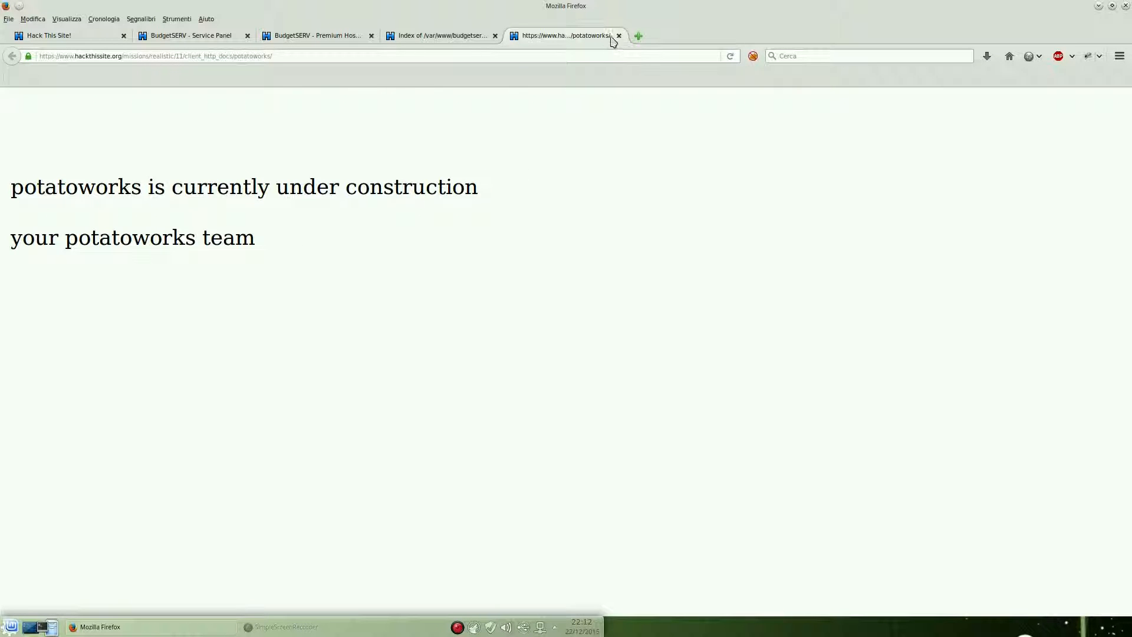
{"action": "left_click", "coordinate": [618, 35]}
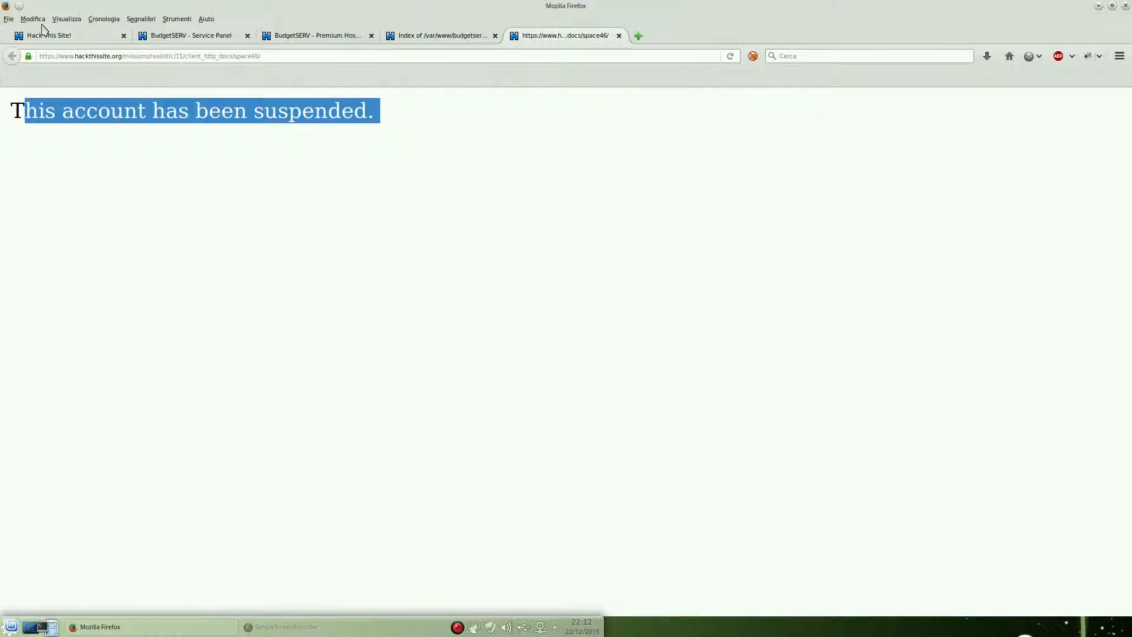
{"action": "left_click", "coordinate": [65, 36]}
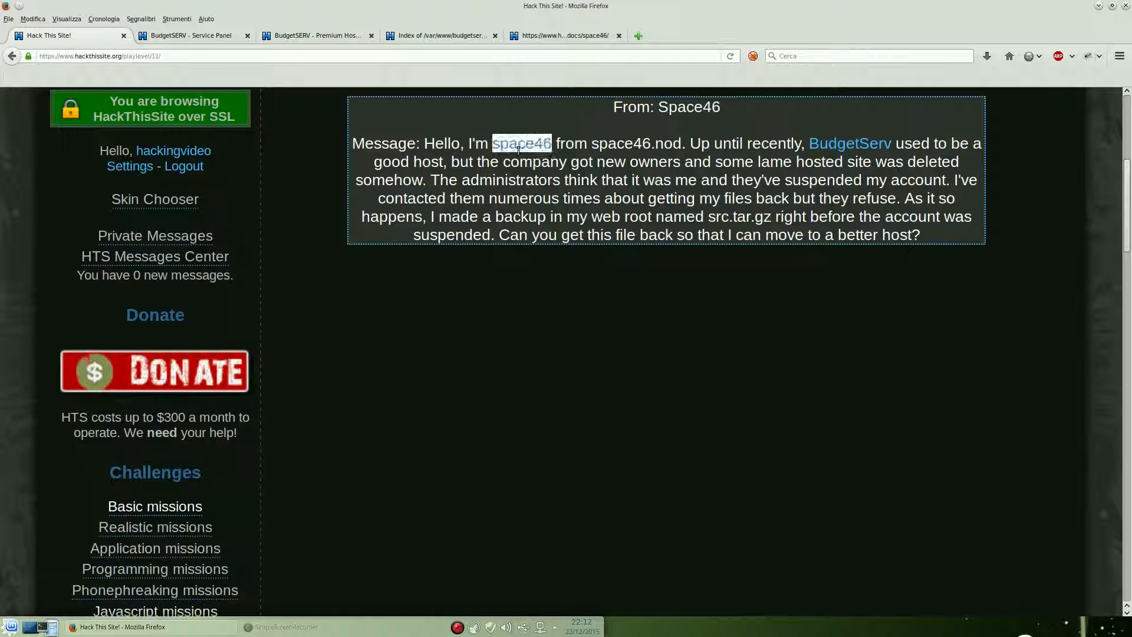
{"action": "left_click", "coordinate": [563, 35]}
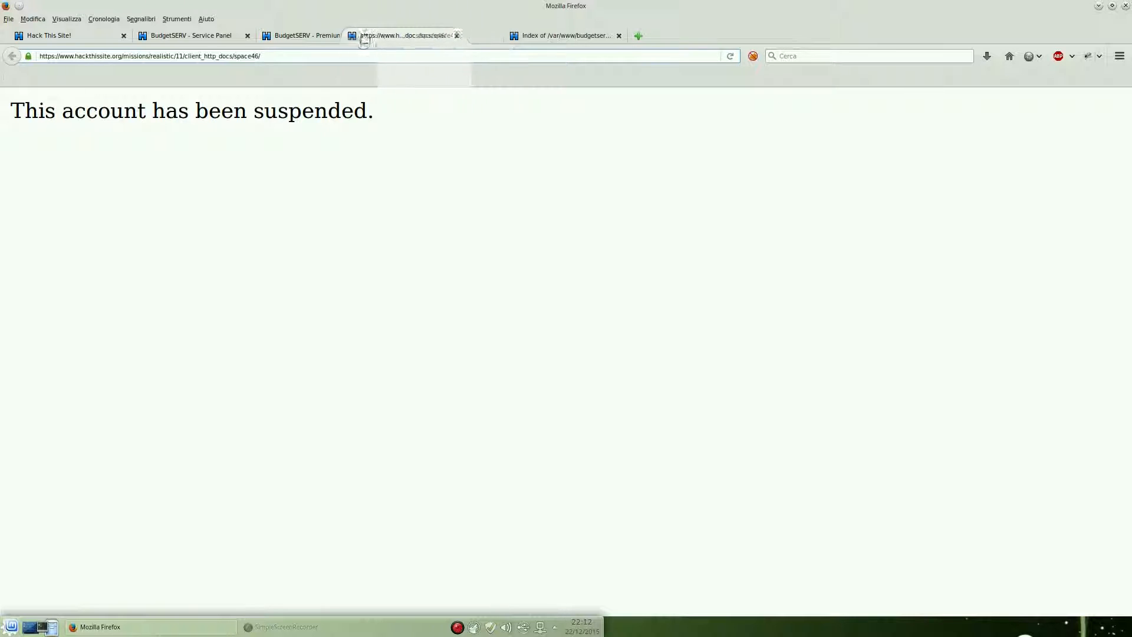
{"action": "left_click", "coordinate": [564, 36]}
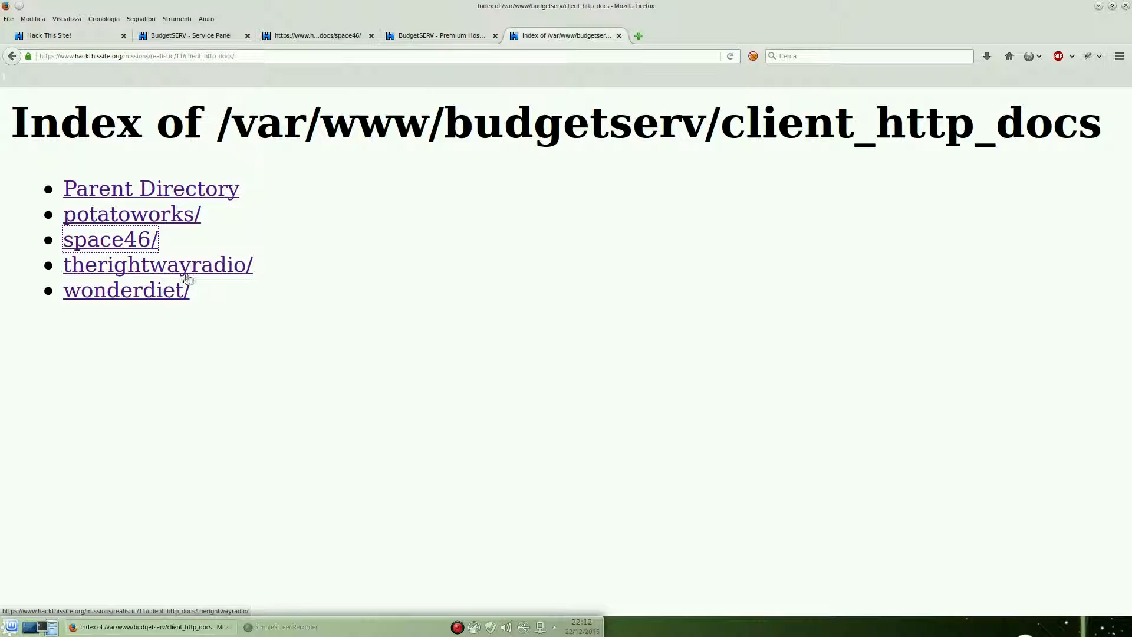
View the Wonder Diet order form's source, then close the order page
{"action": "left_click", "coordinate": [126, 290]}
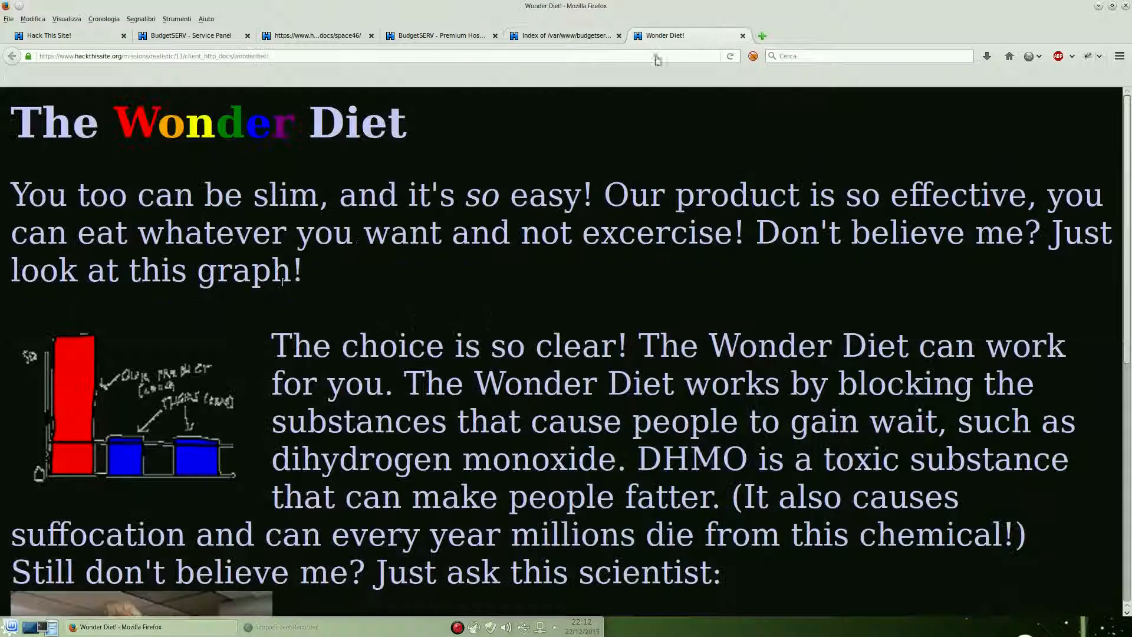
{"action": "scroll", "scroll_direction": "down", "scroll_amount": 3}
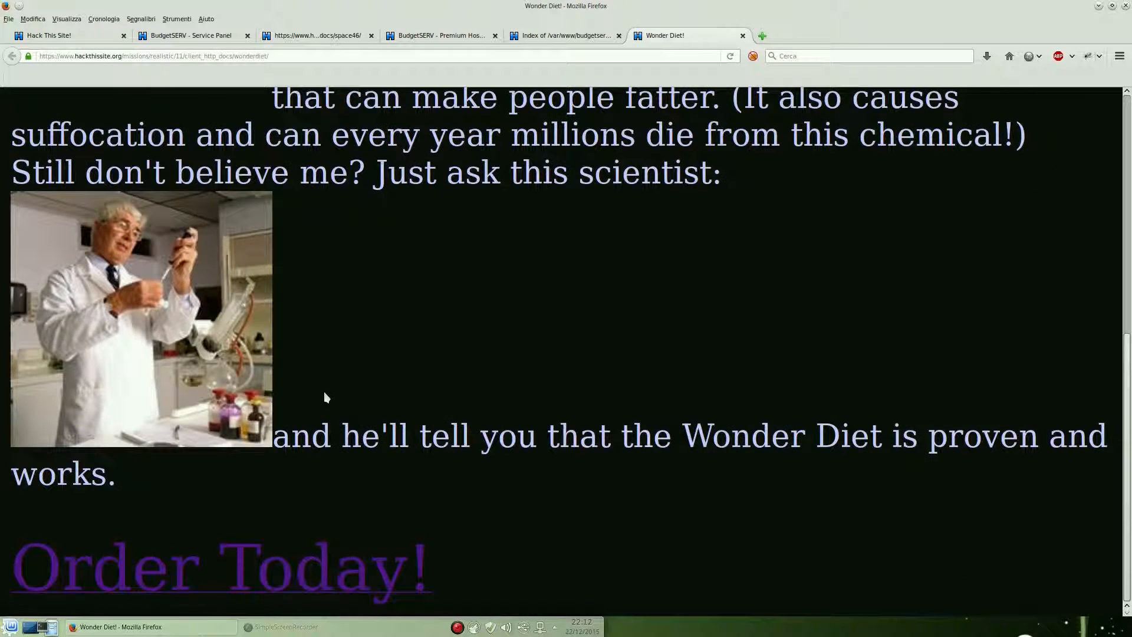
{"action": "left_click", "coordinate": [218, 566]}
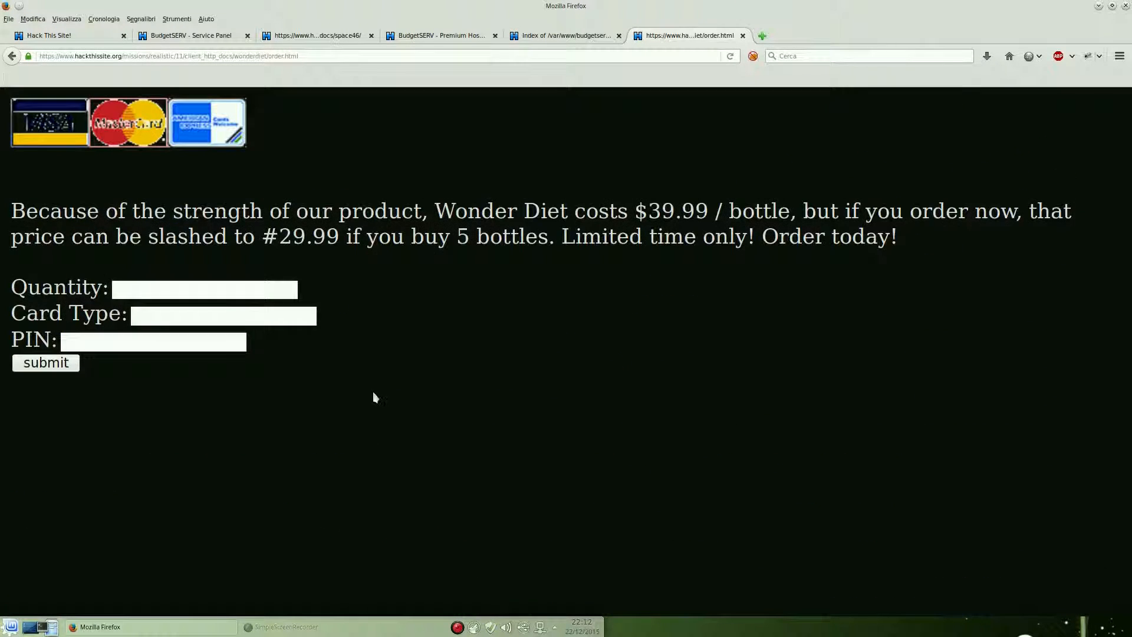
{"action": "right_click", "coordinate": [374, 397]}
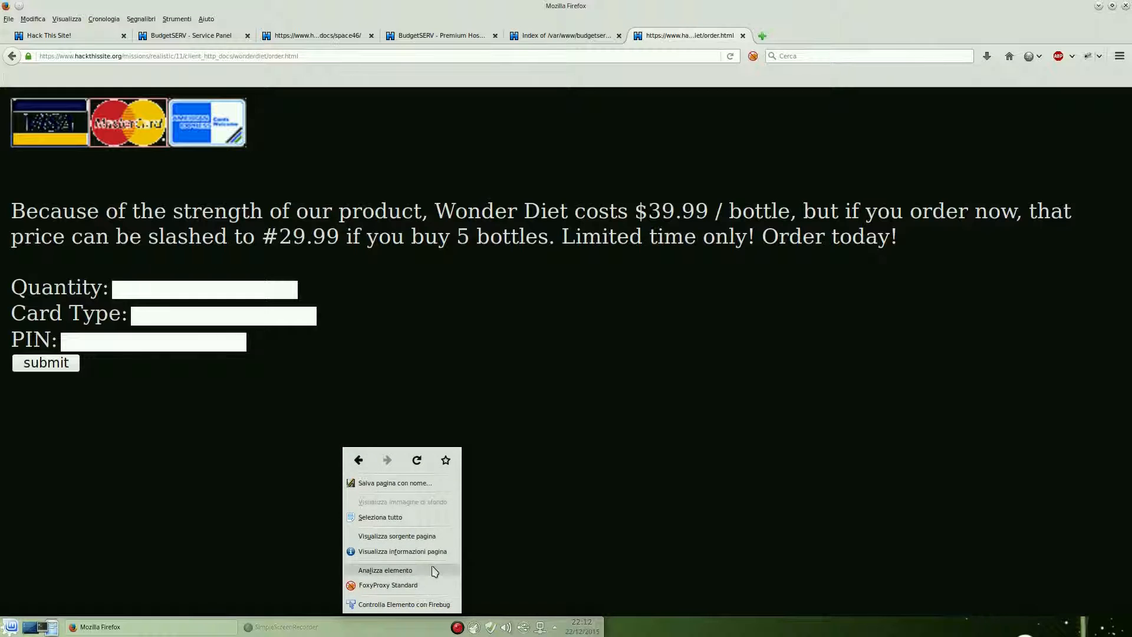
{"action": "left_click", "coordinate": [396, 537]}
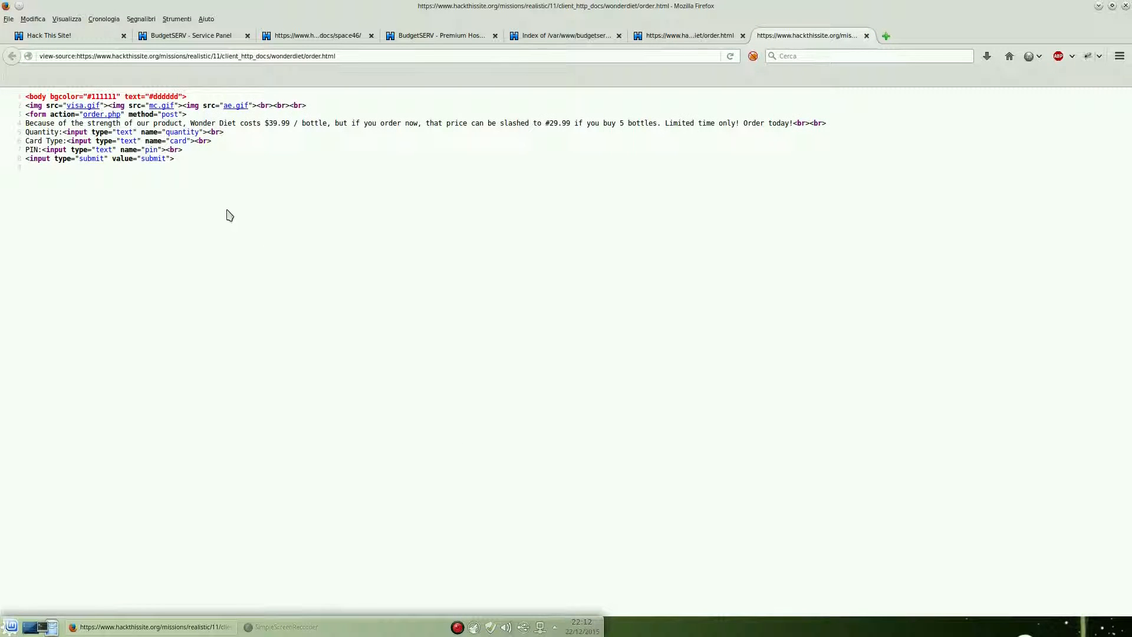
{"action": "mouse_move", "coordinate": [827, 51]}
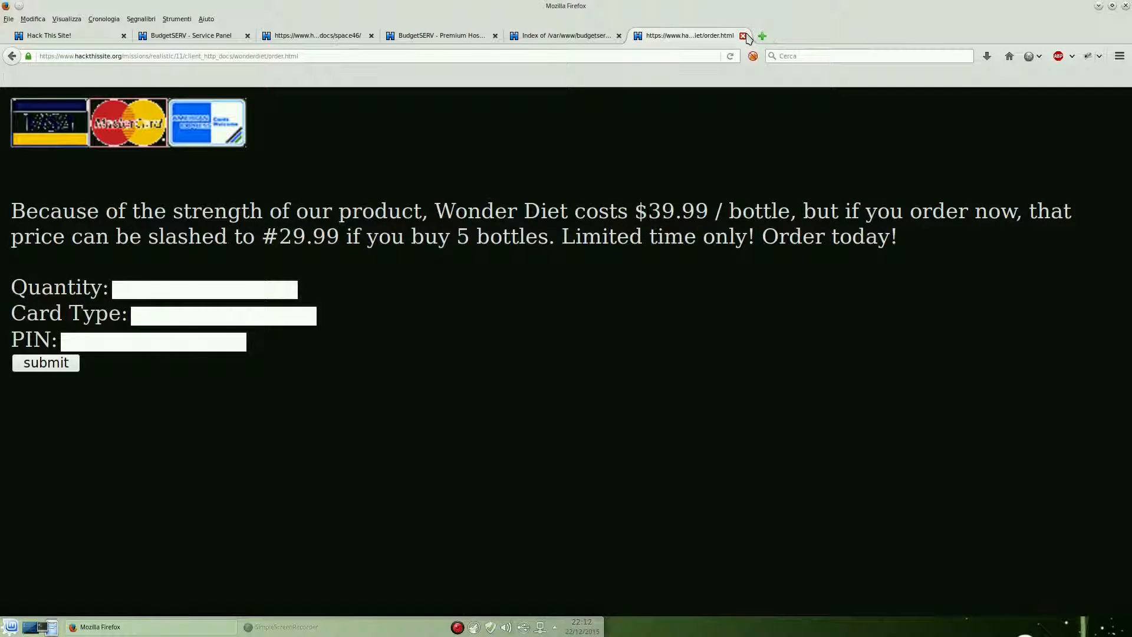
{"action": "left_click", "coordinate": [744, 35]}
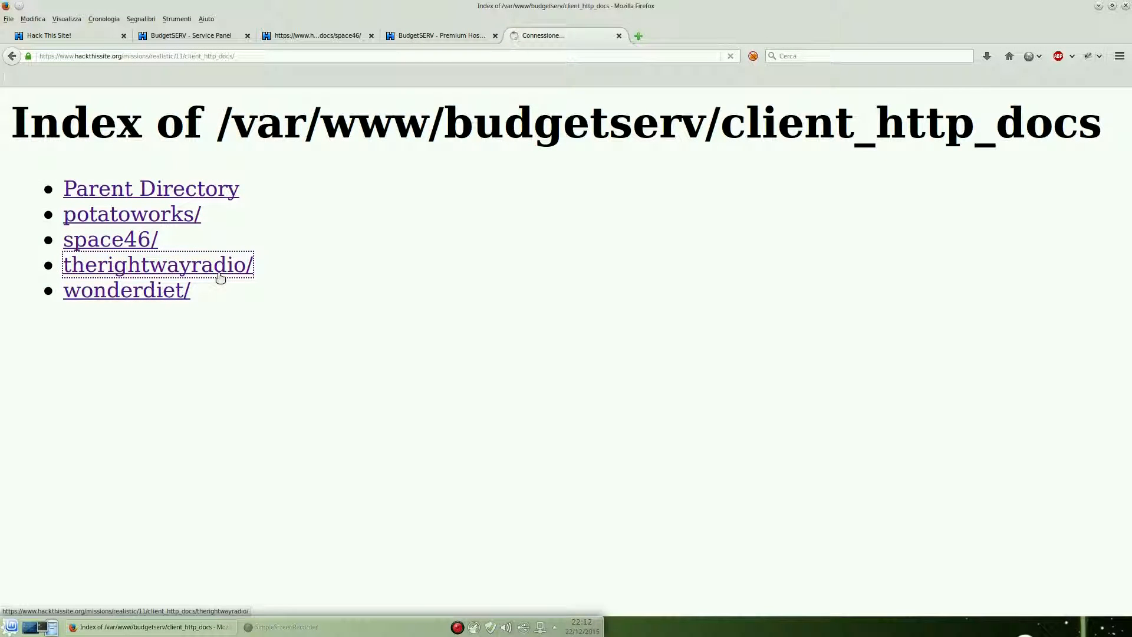
Open The Right Way Radio, view rsmith's profile, then load the id=0 profile
{"action": "left_click", "coordinate": [157, 265]}
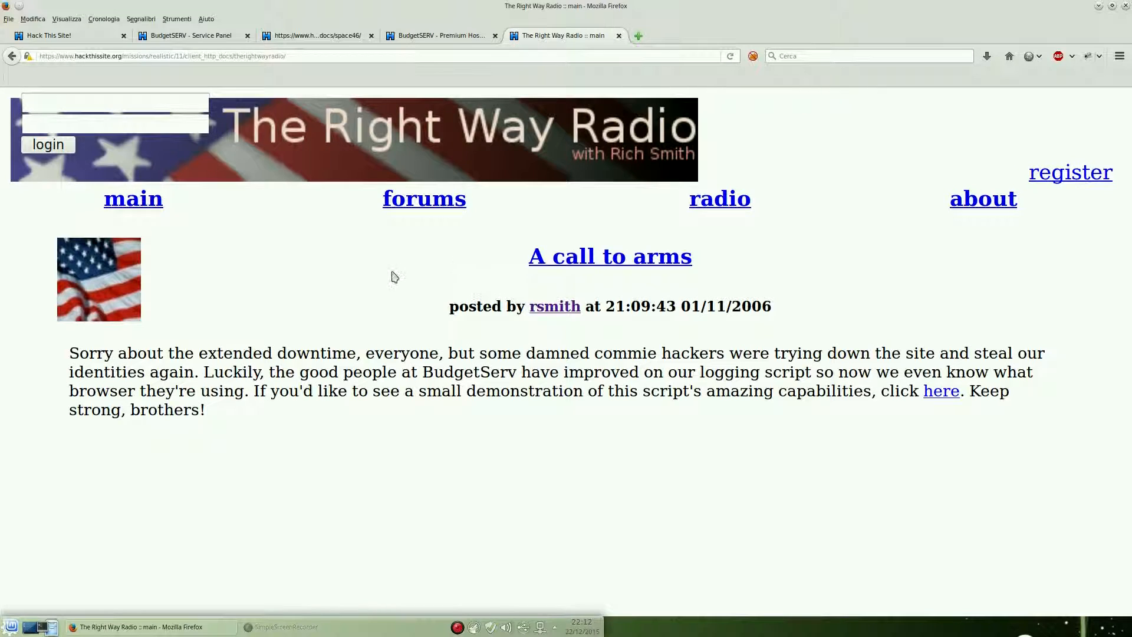
{"action": "mouse_move", "coordinate": [372, 288]}
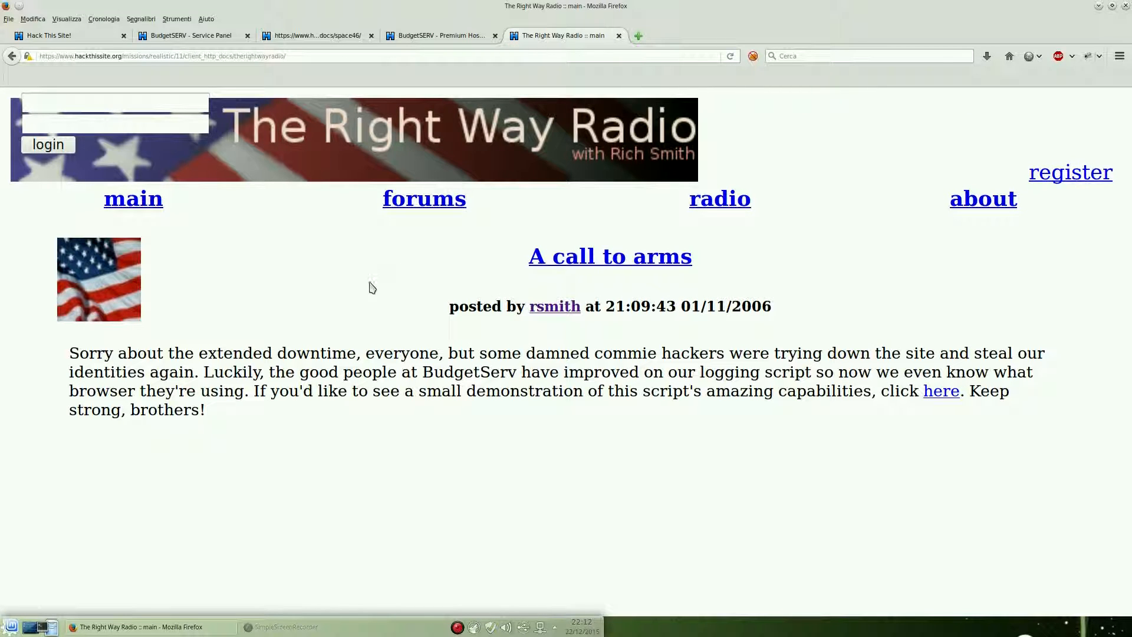
{"action": "mouse_move", "coordinate": [554, 306]}
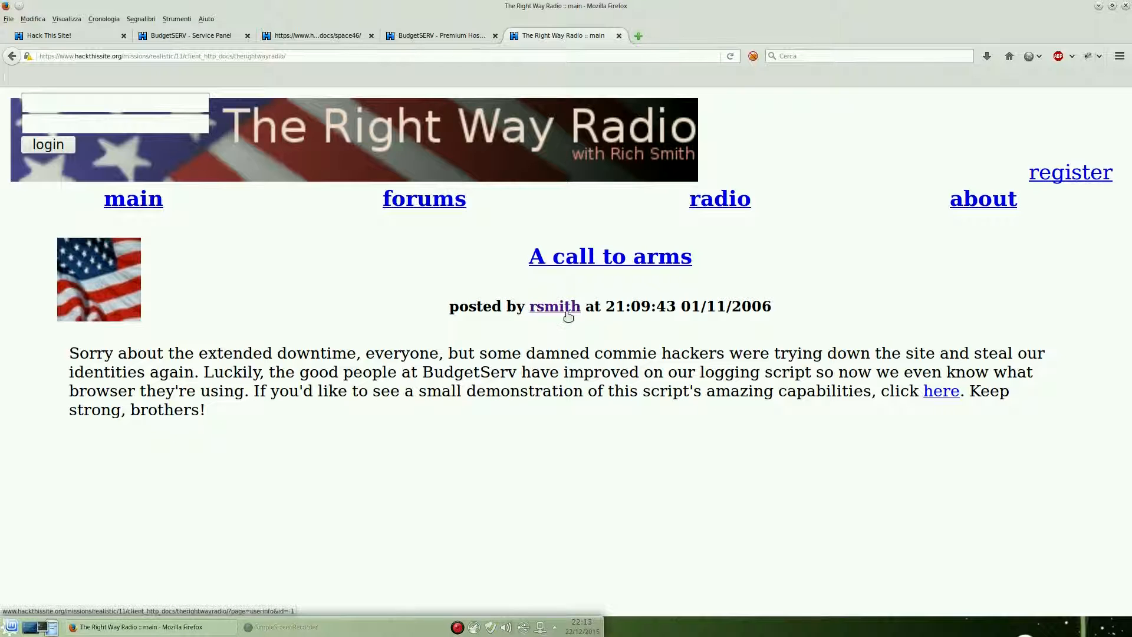
{"action": "left_click", "coordinate": [554, 306]}
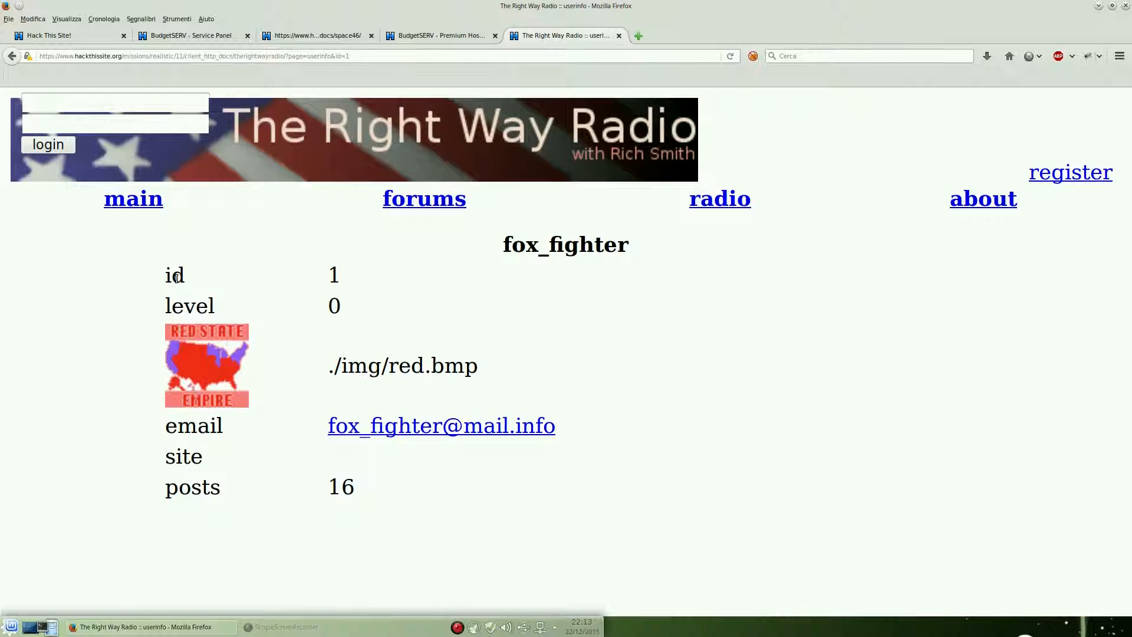
{"action": "left_click", "coordinate": [397, 55]}
{"action": "type", "text": "0"}
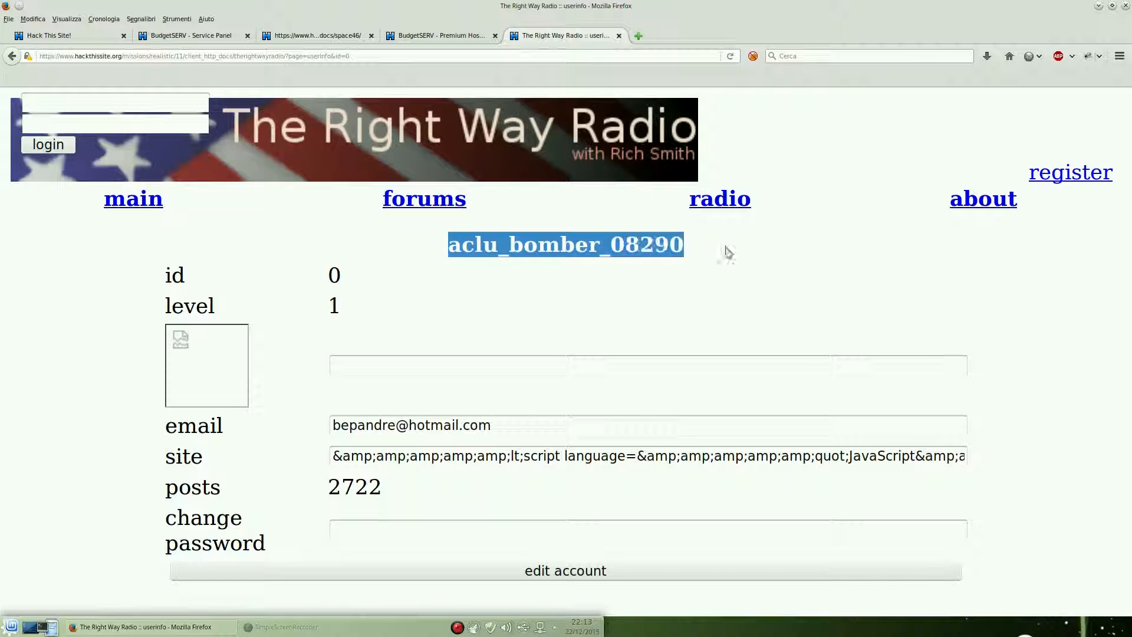
Submit a new password for aclu_bomber_08290, which is rejected as much too short
{"action": "left_click", "coordinate": [648, 529]}
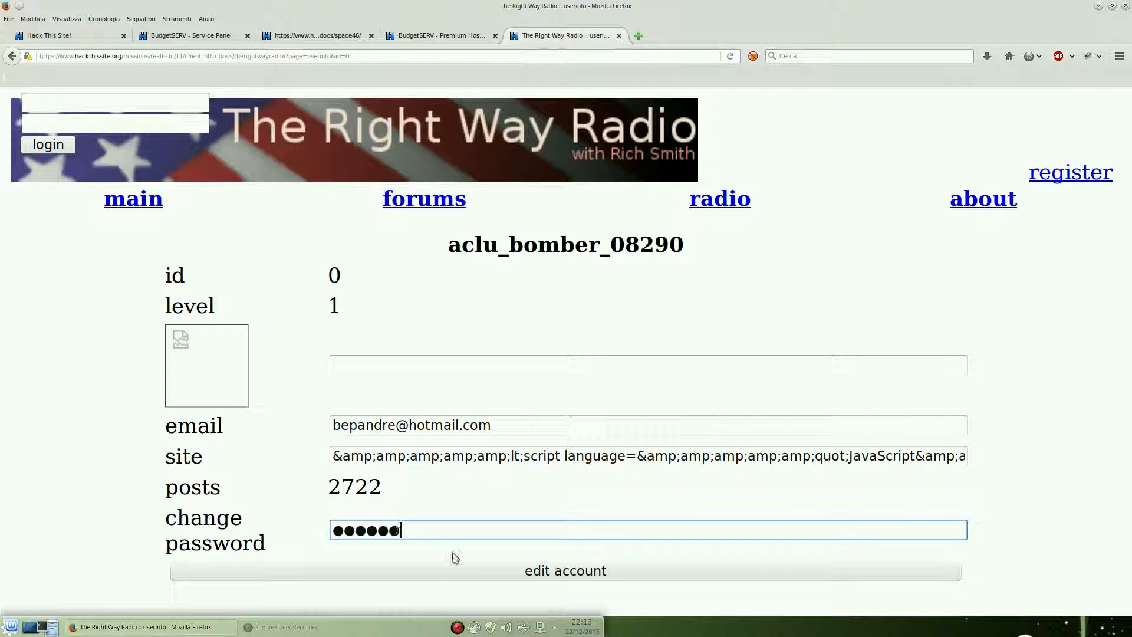
{"action": "left_click", "coordinate": [566, 570]}
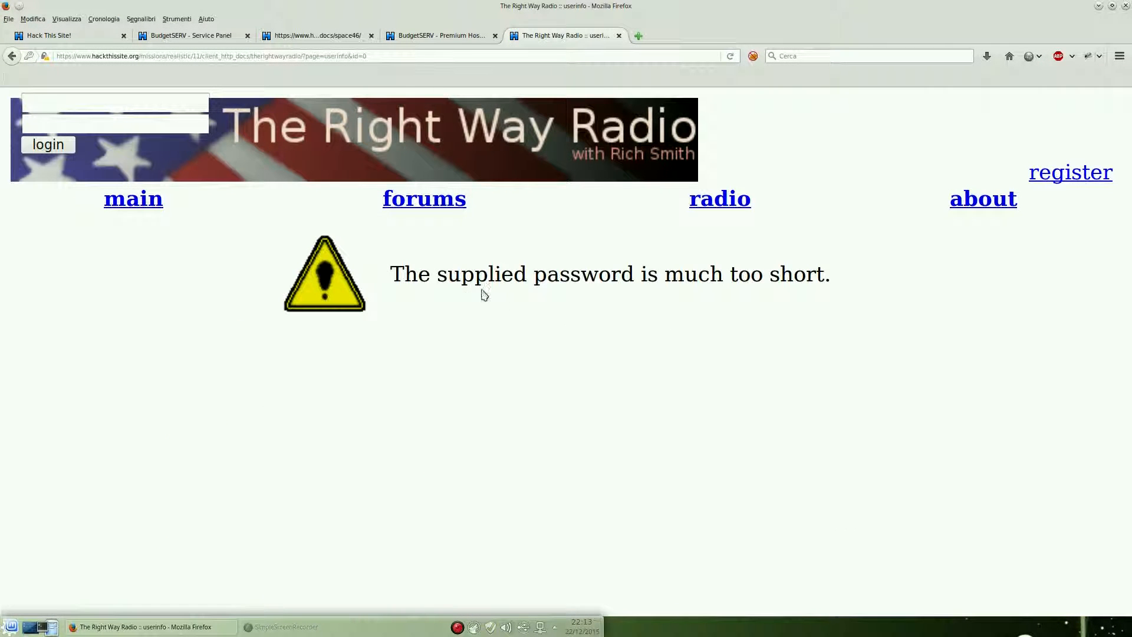
{"action": "left_click_drag", "start_coordinate": [390, 260], "coordinate": [829, 286]}
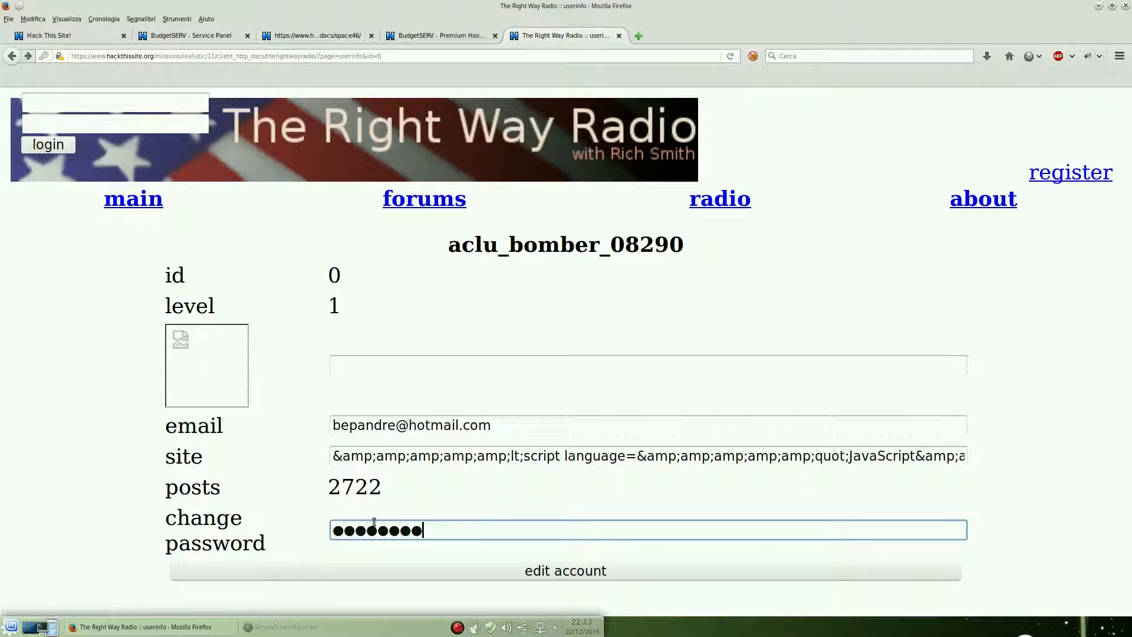
{"action": "left_click", "coordinate": [566, 570]}
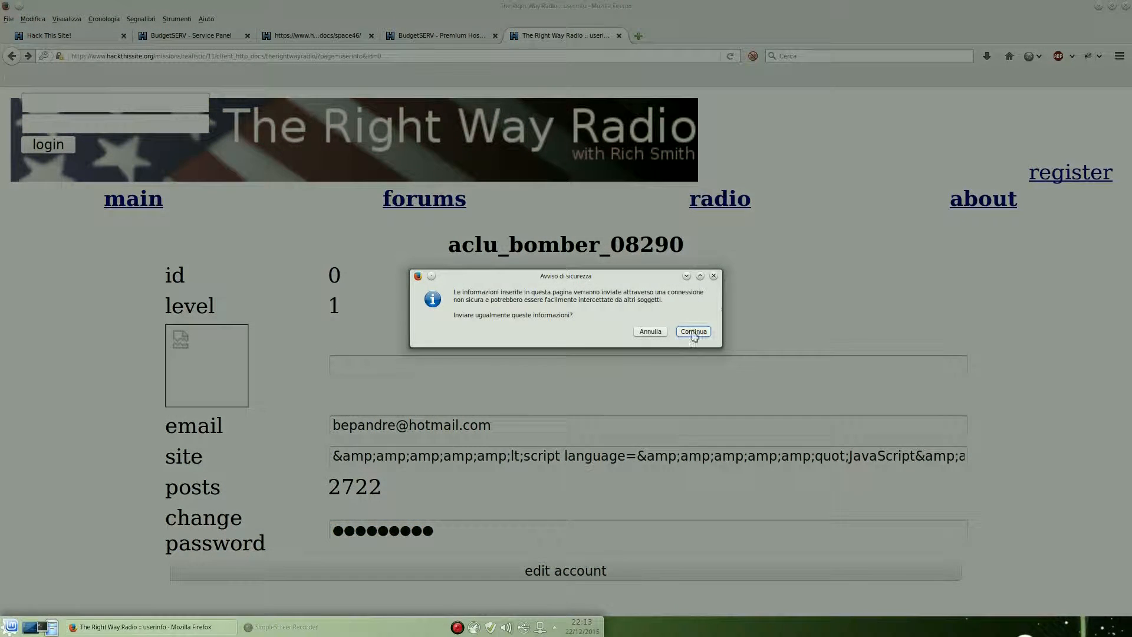
{"action": "left_click", "coordinate": [692, 331]}
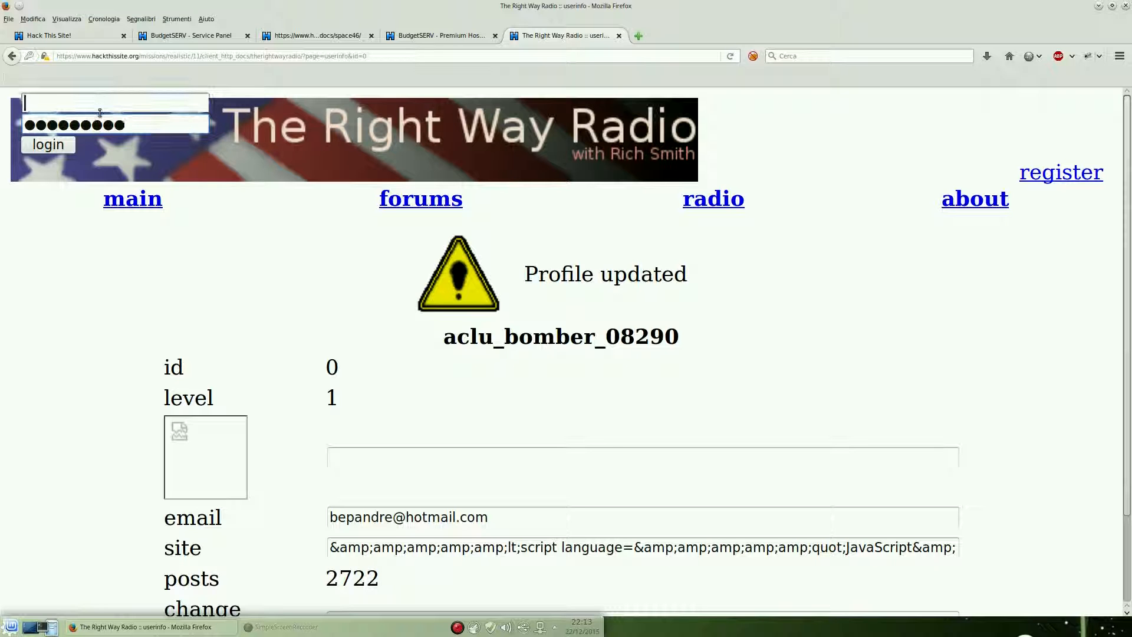
{"action": "left_click", "coordinate": [48, 144]}
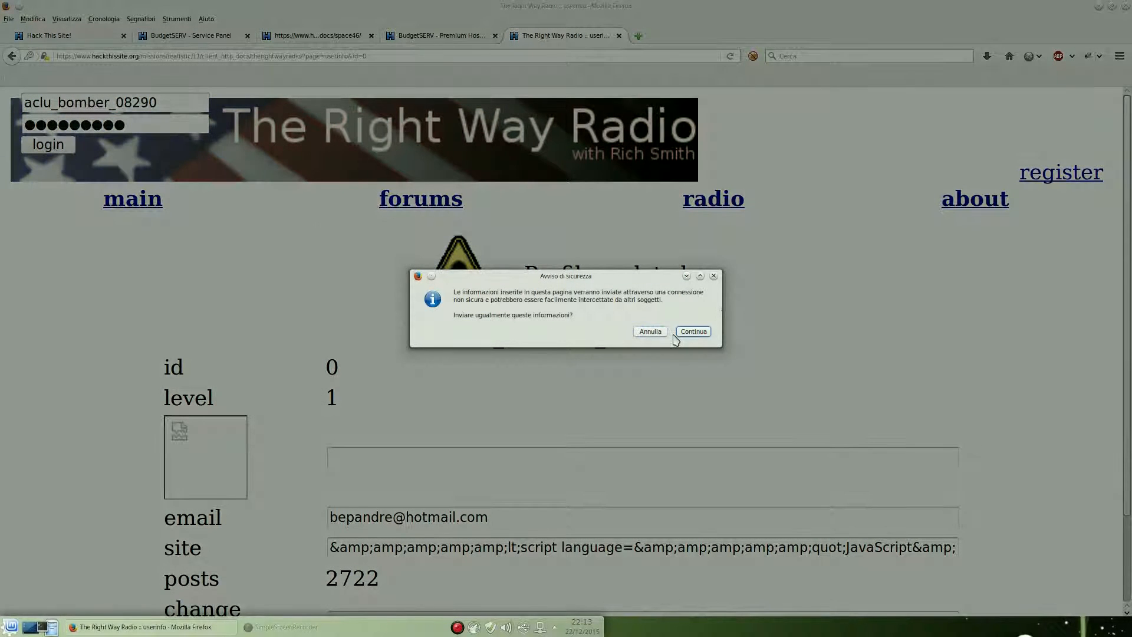
{"action": "left_click", "coordinate": [692, 331]}
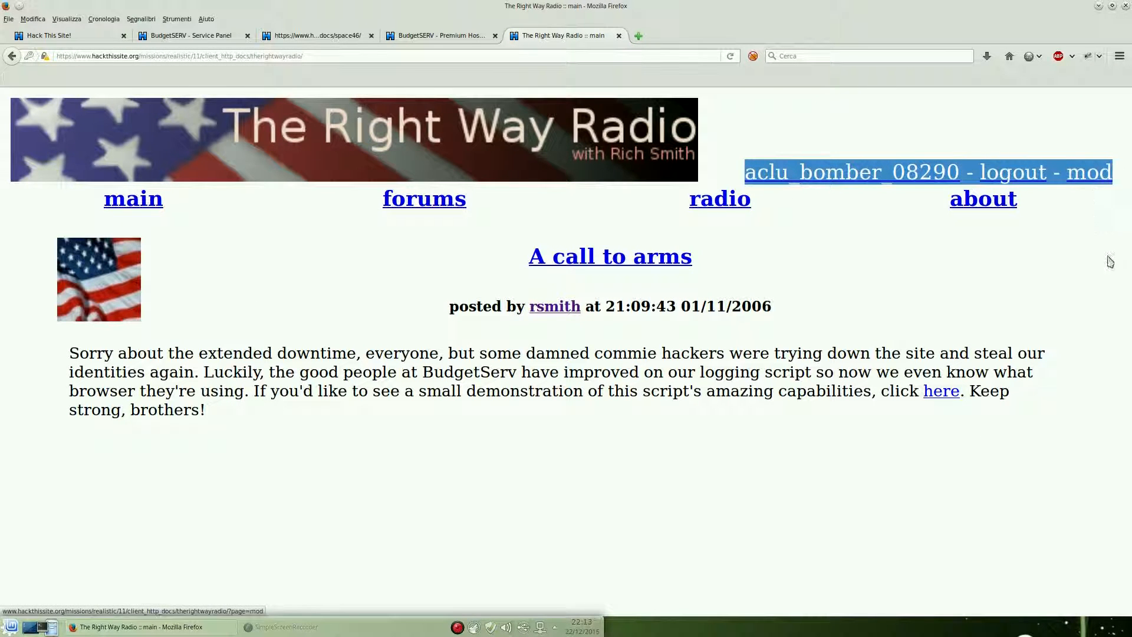
Open the Mod Panel in Firebug and set the hidden sql_db value to ../../../bs.dbase
{"action": "left_click", "coordinate": [1090, 171]}
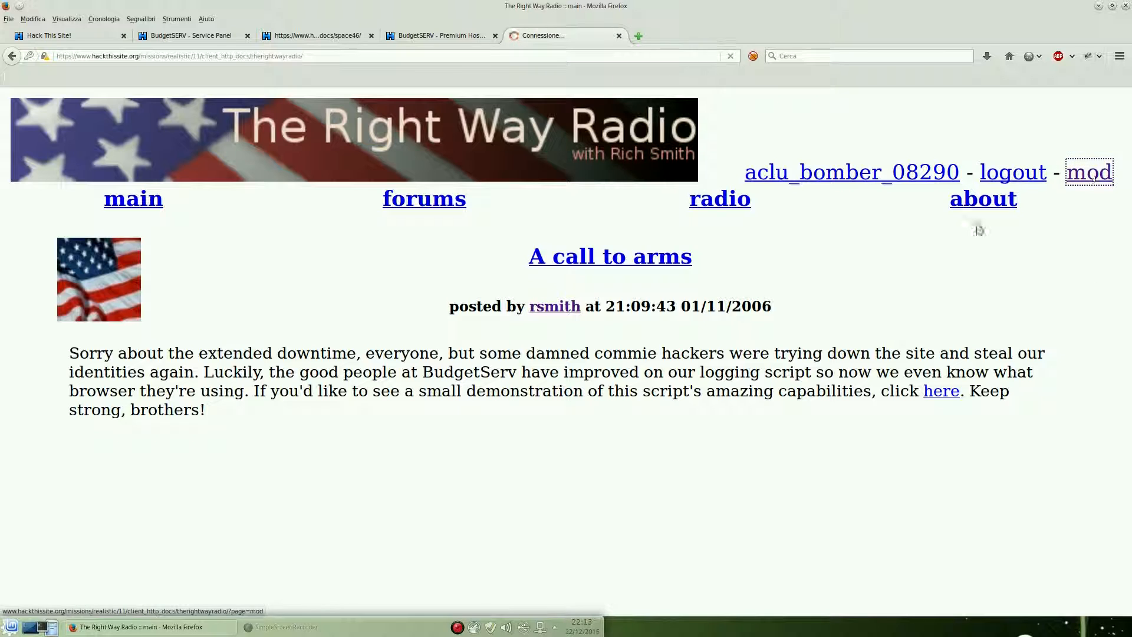
{"action": "left_click", "coordinate": [1089, 172]}
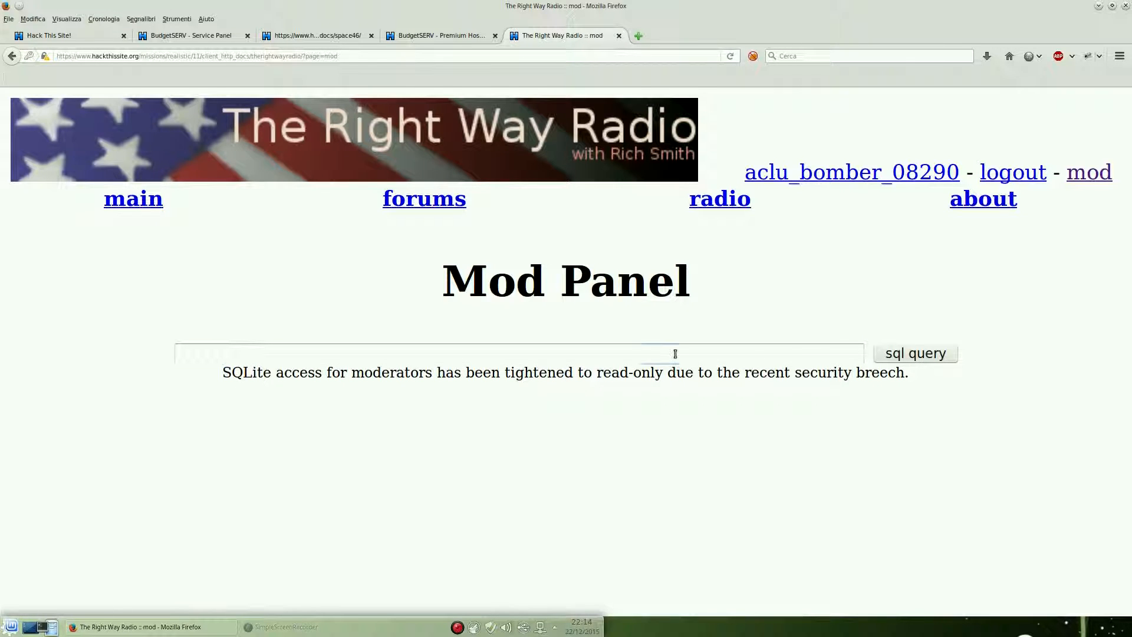
{"action": "right_click", "coordinate": [566, 448]}
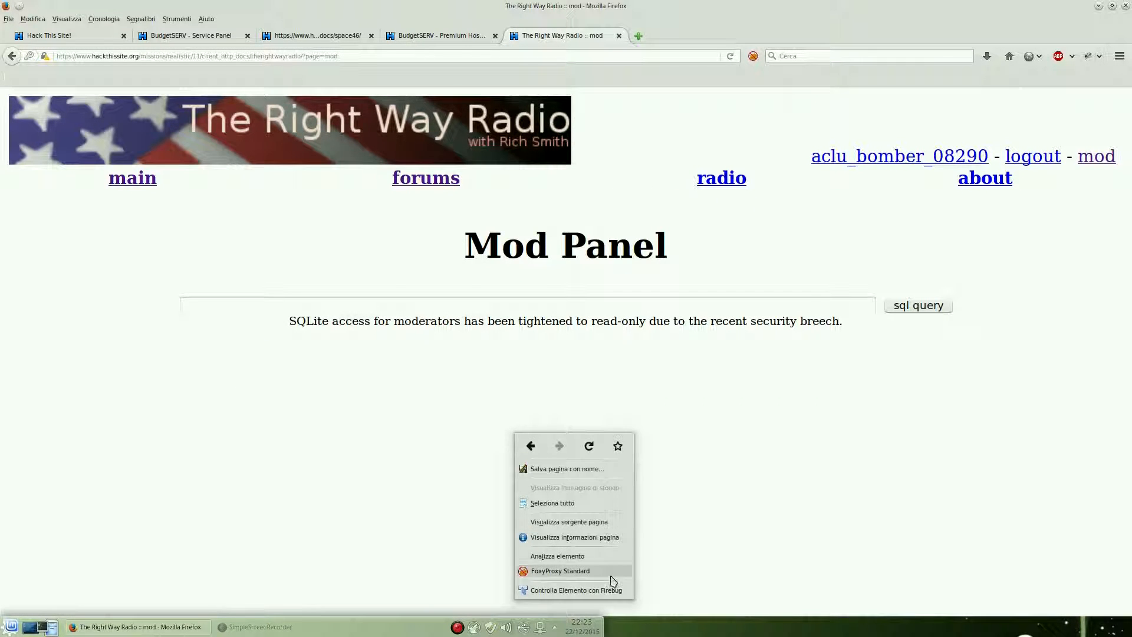
{"action": "left_click", "coordinate": [576, 590]}
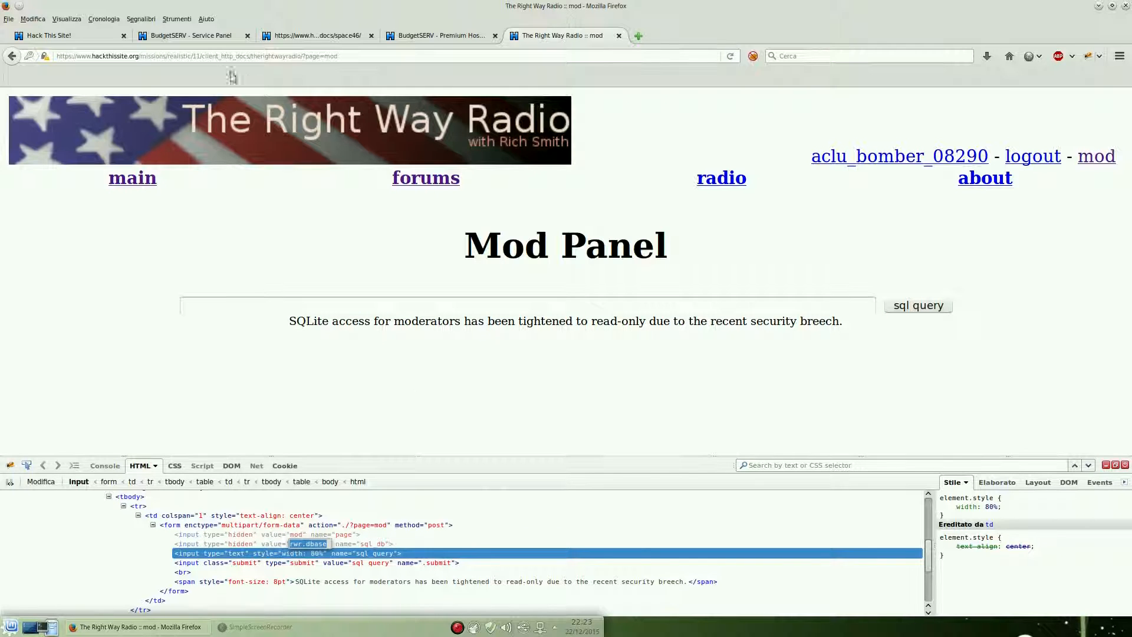
{"action": "left_click", "coordinate": [441, 36]}
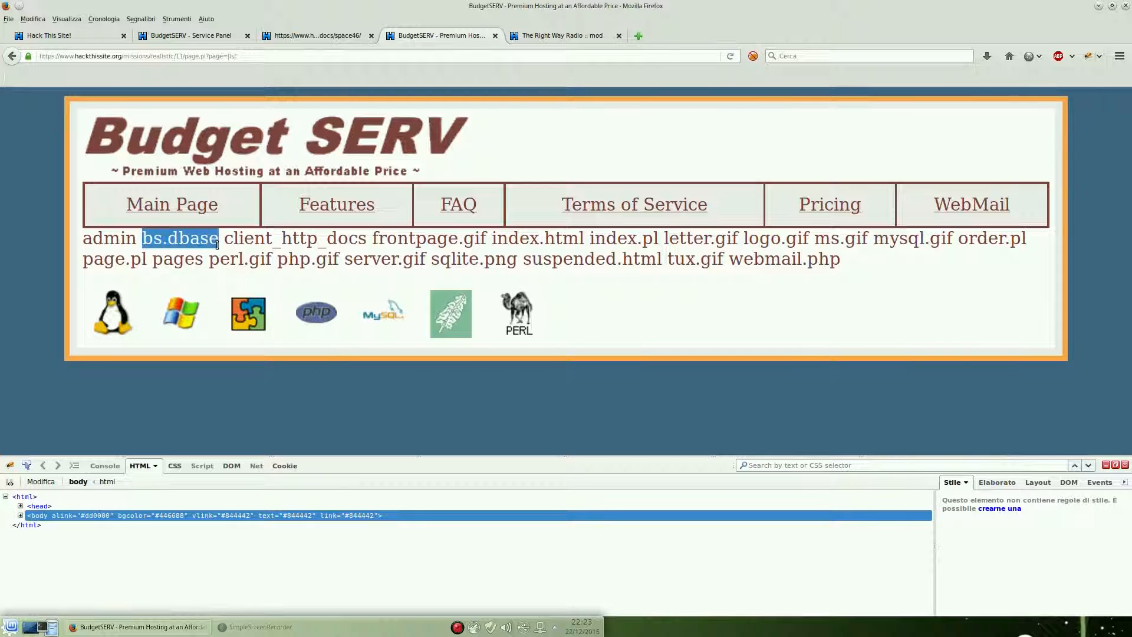
{"action": "mouse_move", "coordinate": [485, 112]}
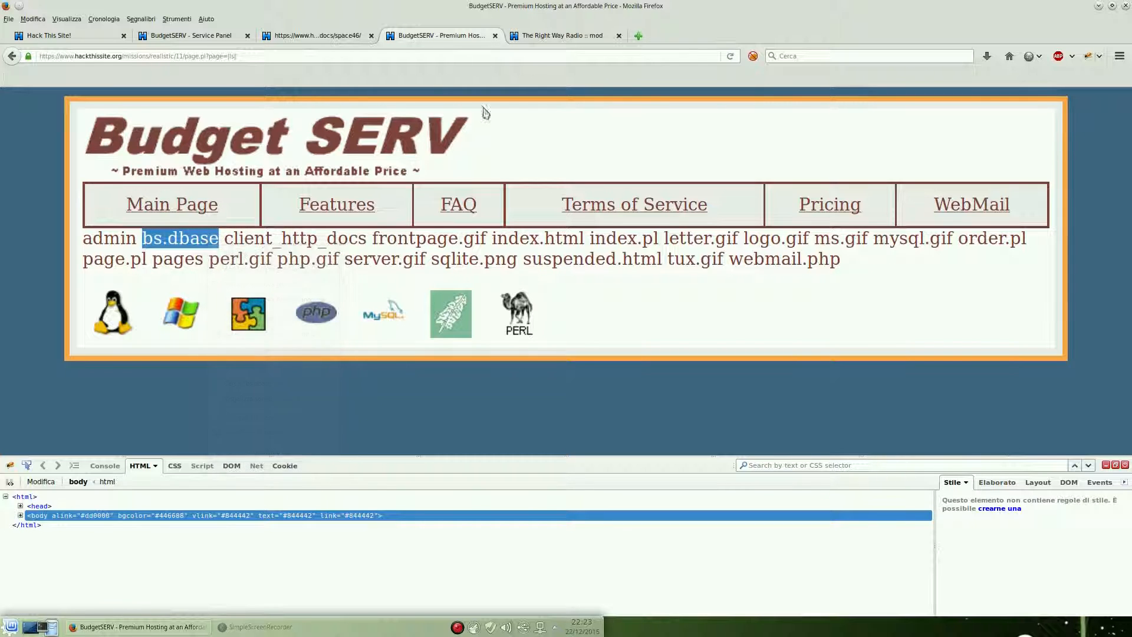
{"action": "left_click", "coordinate": [559, 36]}
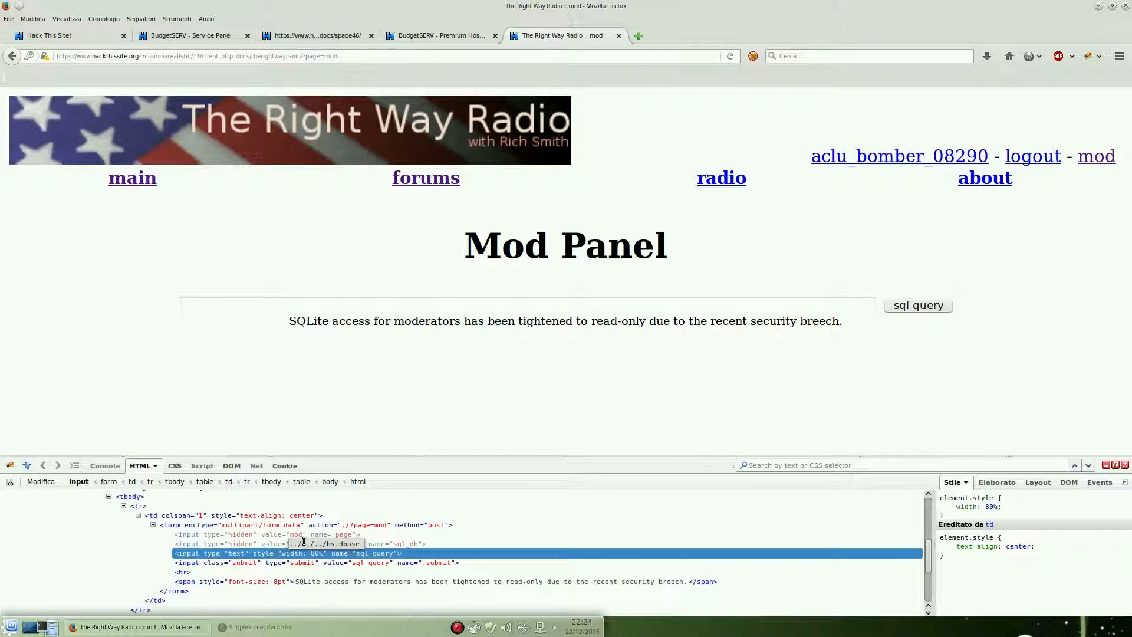
Run a sqlite_master table-listing query, then start typing SELECT * FROM web_hosting
{"action": "left_click", "coordinate": [527, 305]}
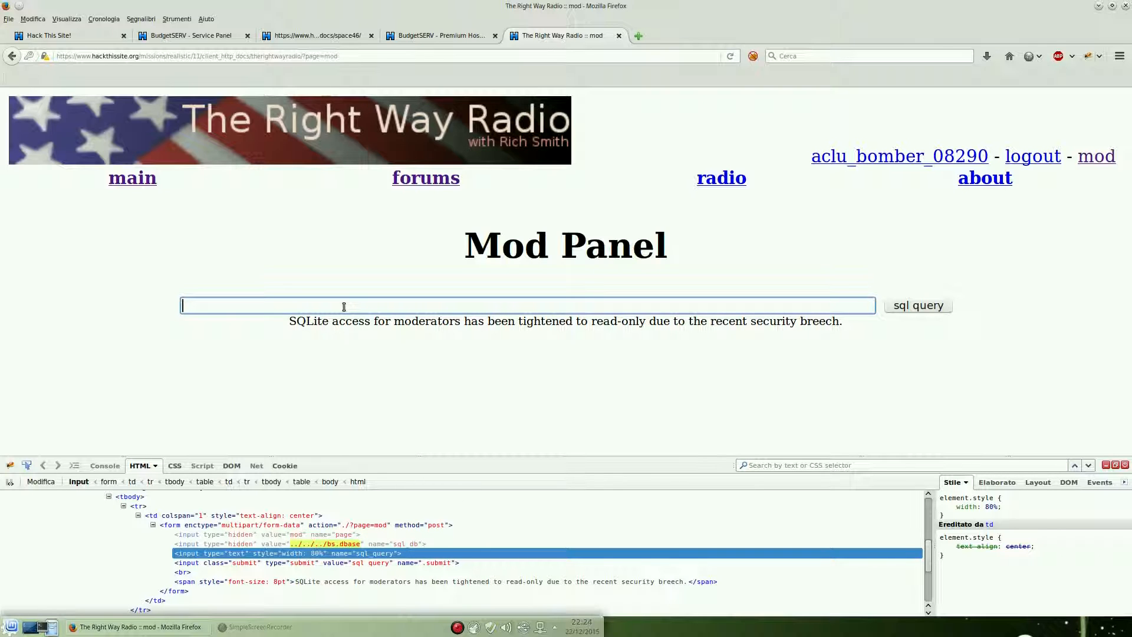
{"action": "type", "text": "select"}
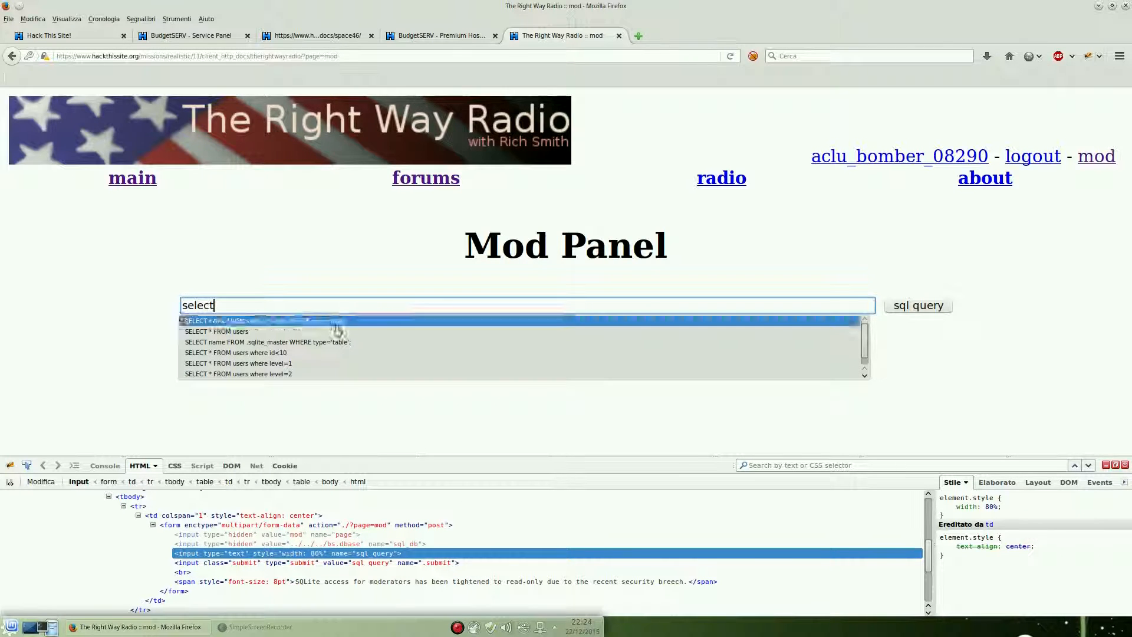
{"action": "left_click", "coordinate": [267, 342]}
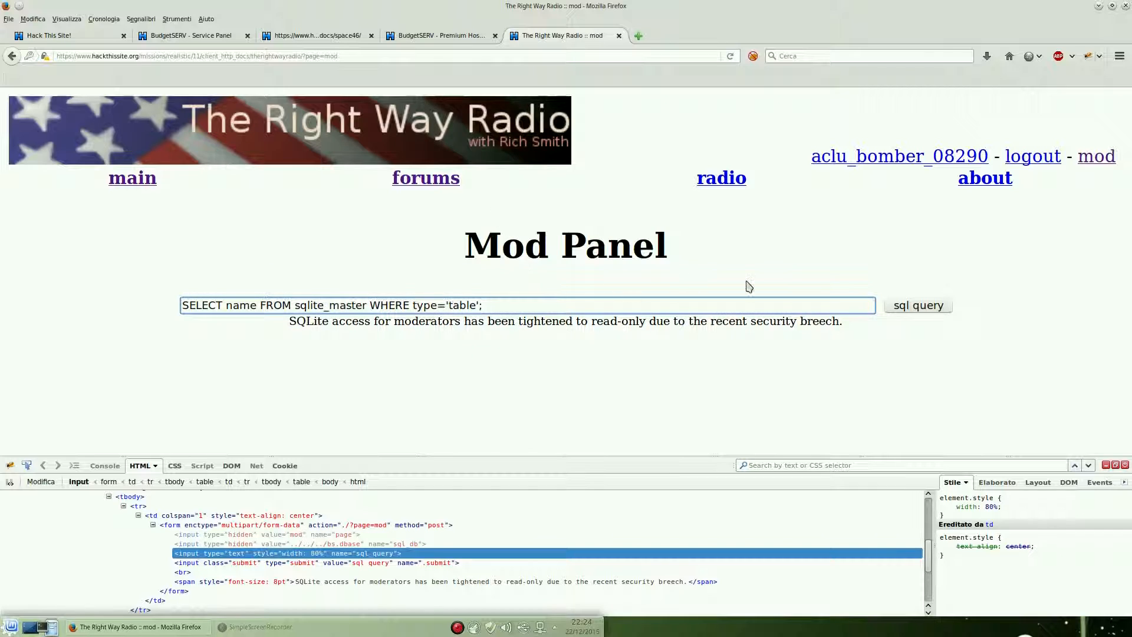
{"action": "left_click", "coordinate": [917, 305]}
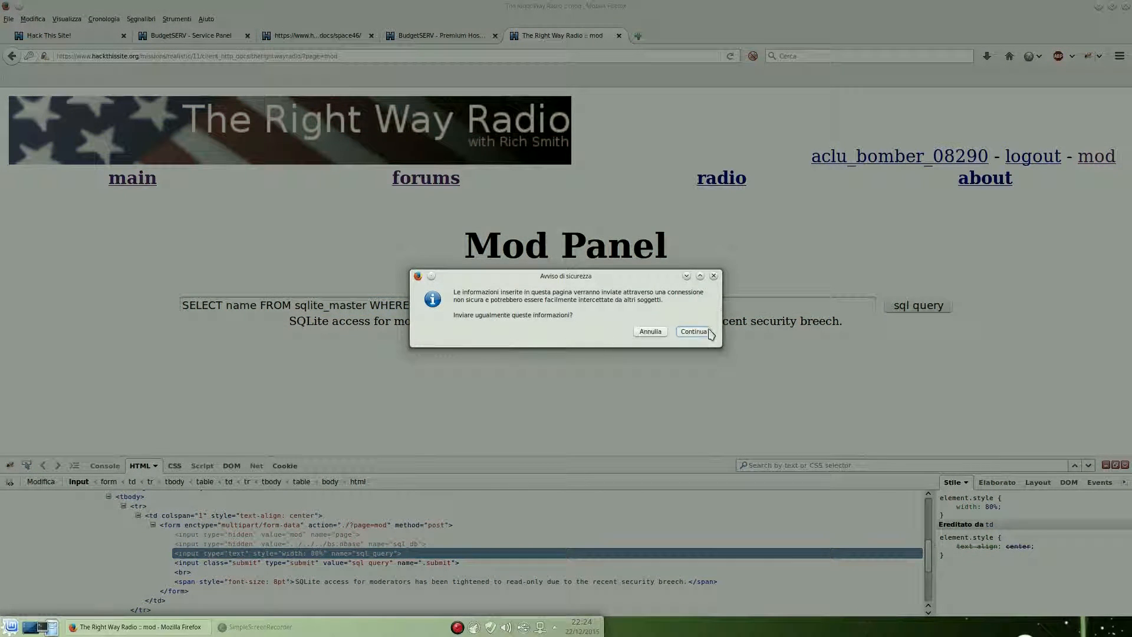
{"action": "left_click", "coordinate": [692, 331]}
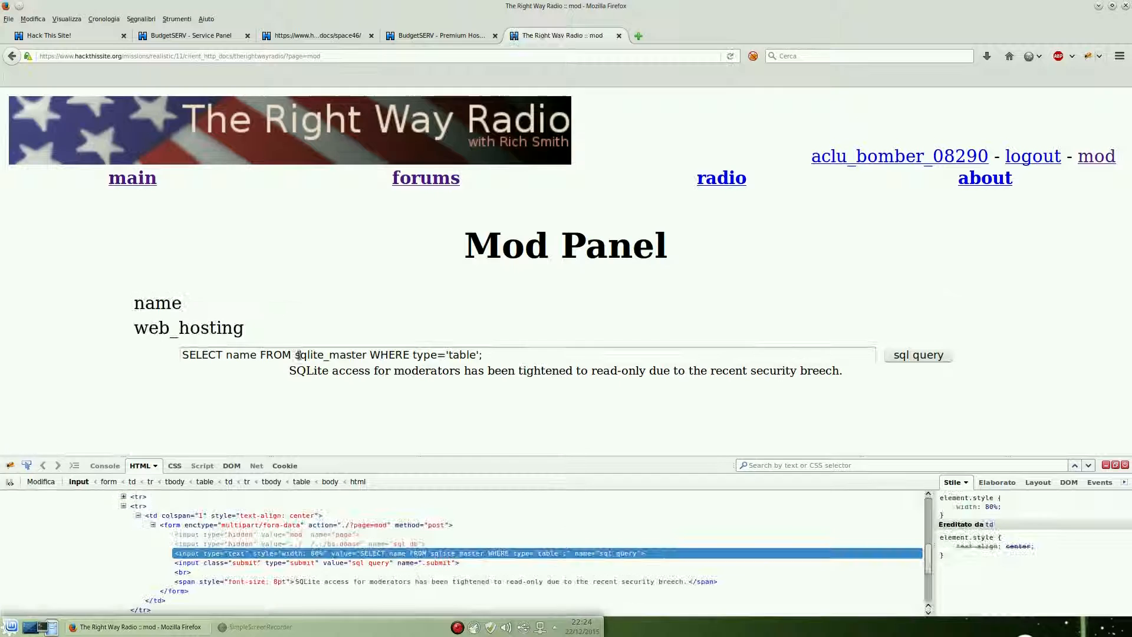
{"action": "double_click", "coordinate": [187, 327]}
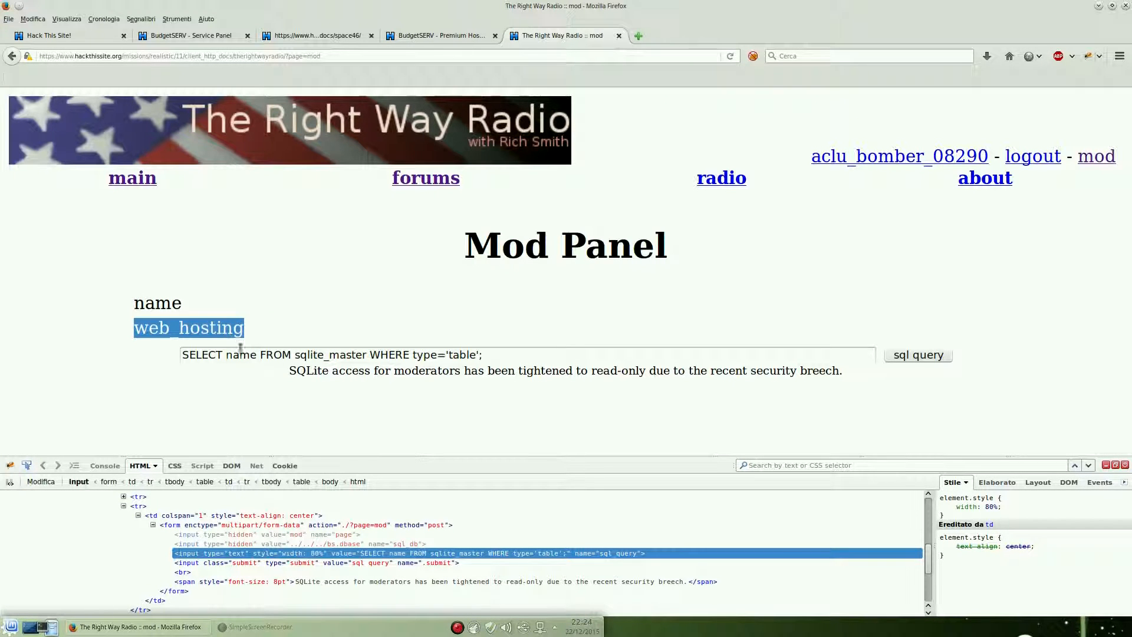
{"action": "type", "text": "SELECT * FROM web_hosting;"}
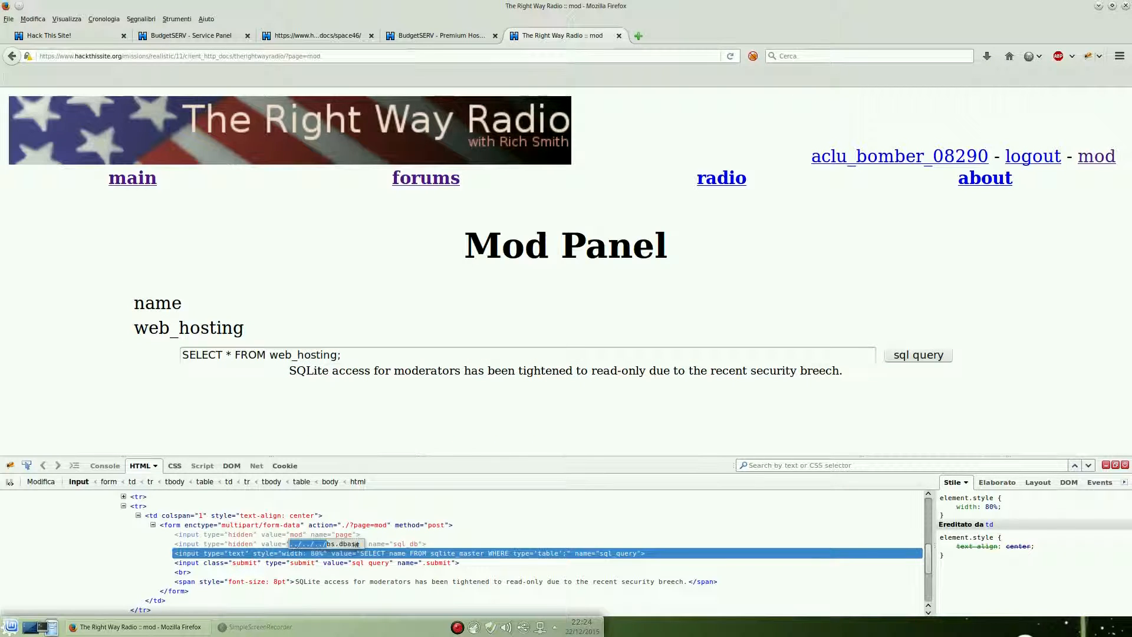
Run the web_hosting dump query and carry the wonderdiet credentials to the Service Panel login
{"action": "left_click", "coordinate": [917, 354]}
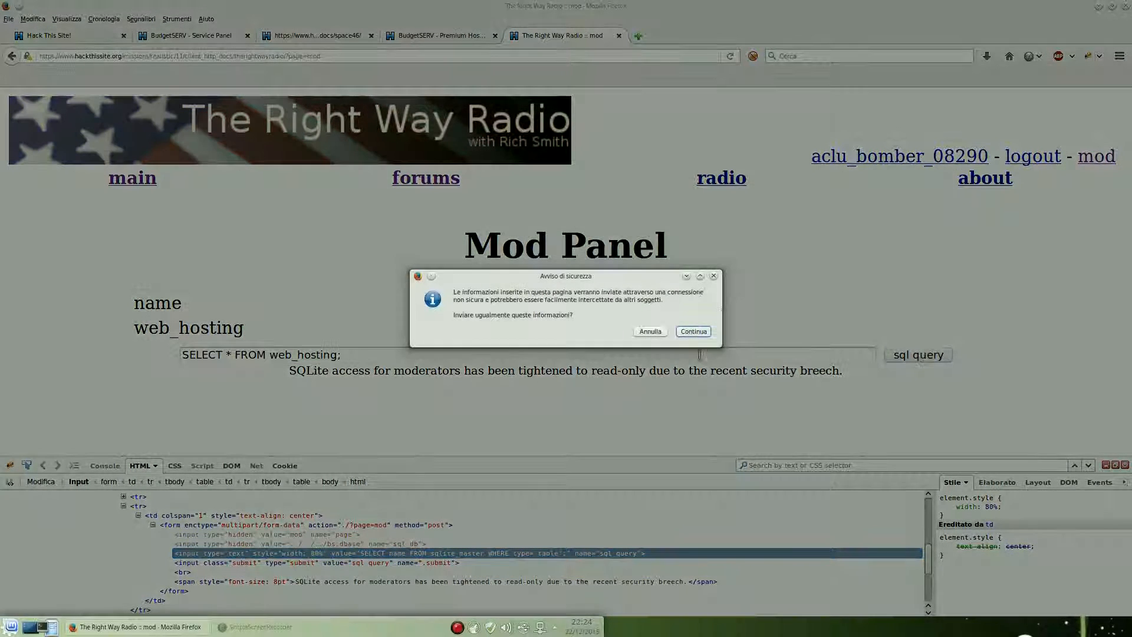
{"action": "left_click", "coordinate": [691, 332]}
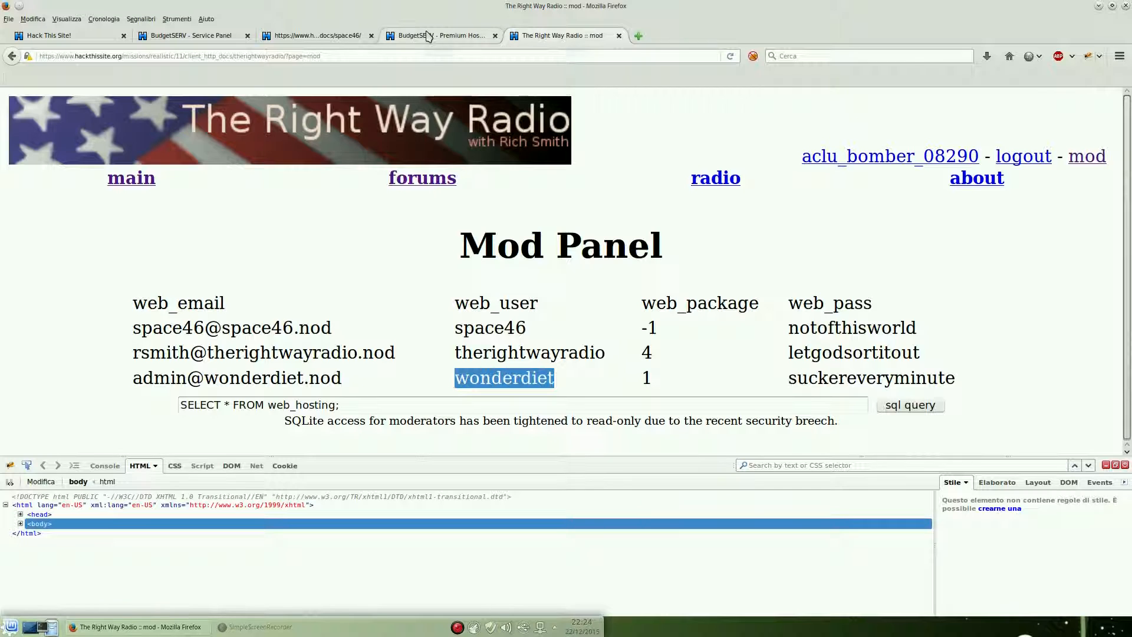
{"action": "left_click", "coordinate": [192, 34]}
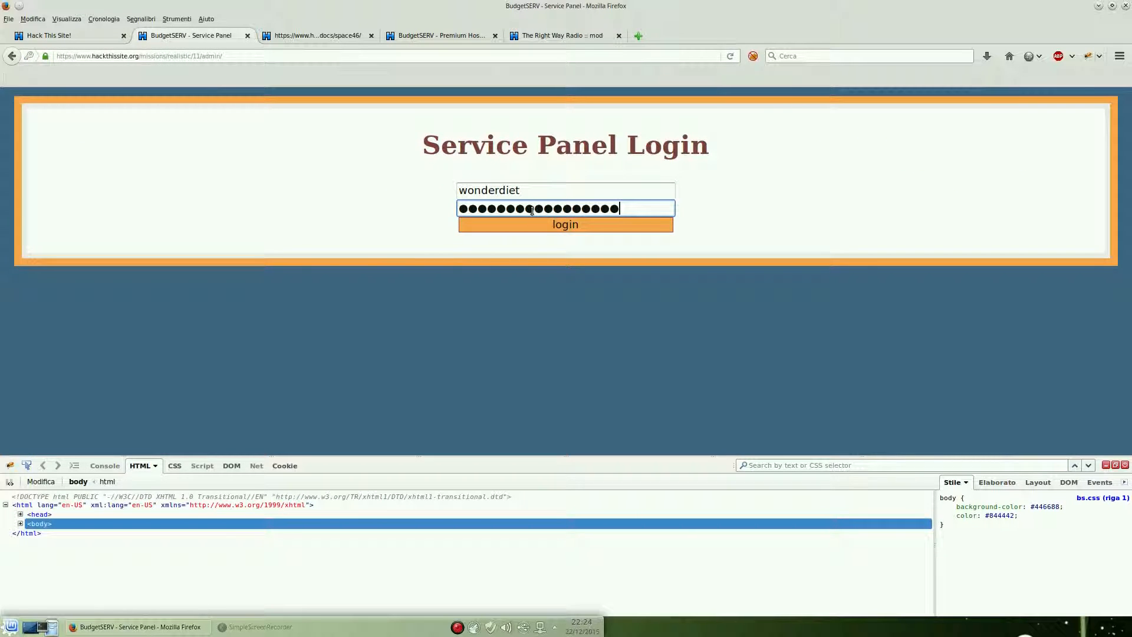
Log in as wonderdiet and download ae.gif from the Service Panel file list
{"action": "left_click", "coordinate": [566, 224]}
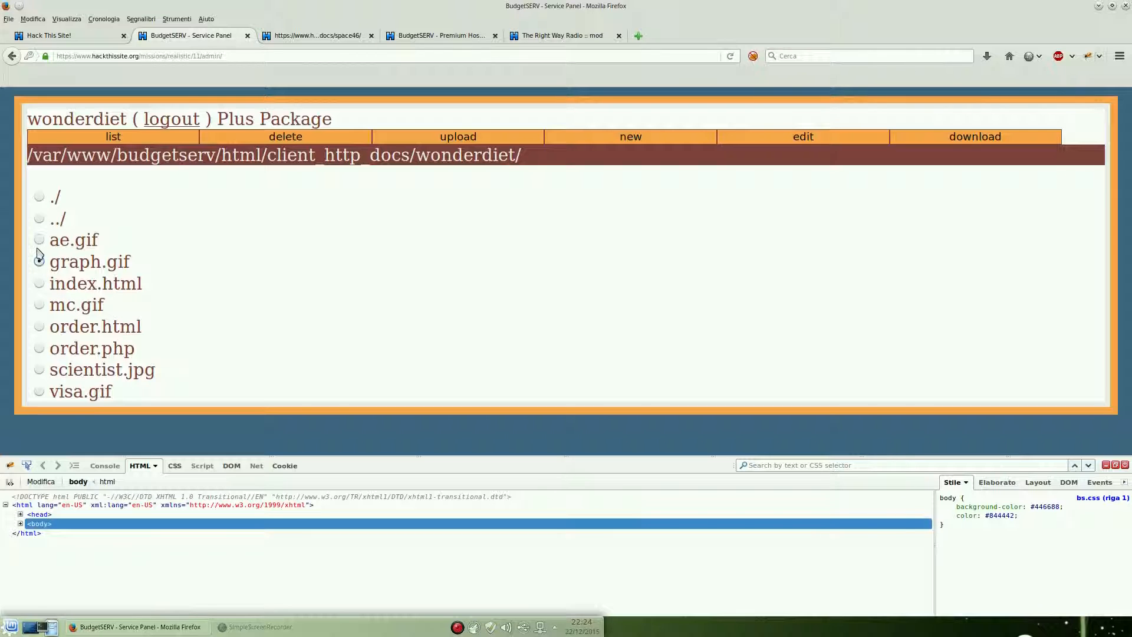
{"action": "left_click", "coordinate": [39, 238]}
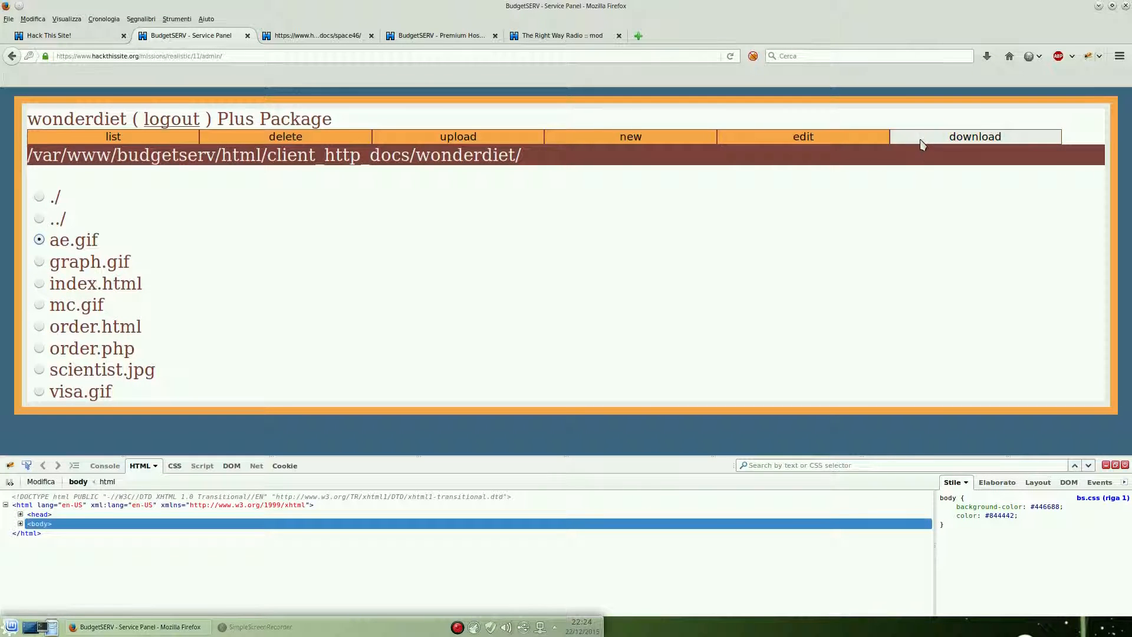
{"action": "left_click", "coordinate": [975, 136]}
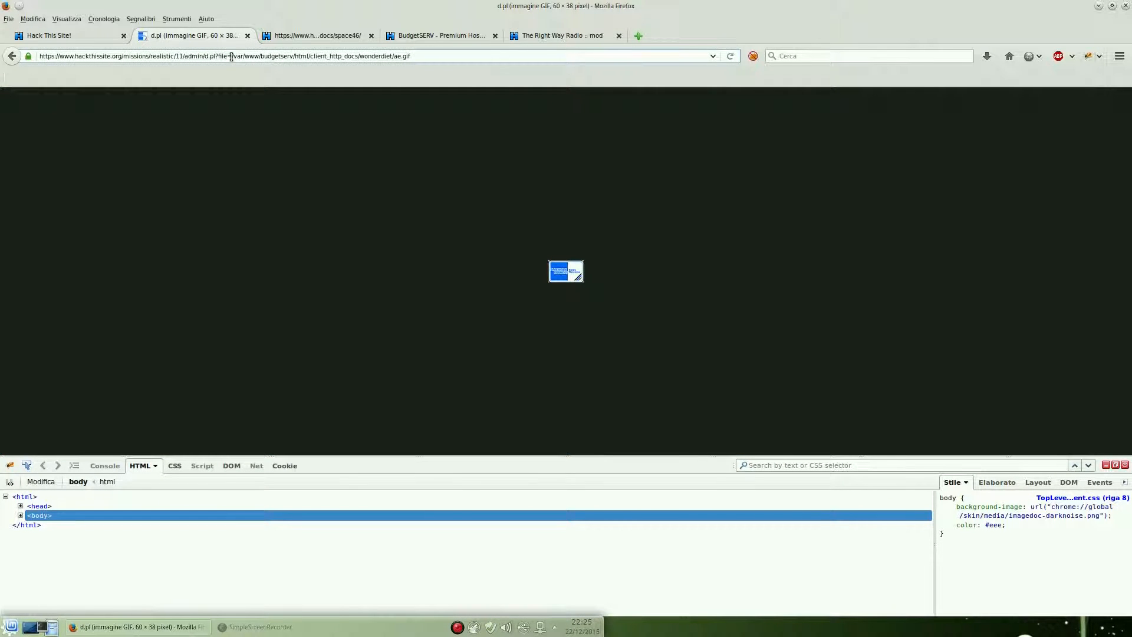
Copy the folder name space46 from the suspended site's address bar
{"action": "double_click", "coordinate": [311, 55]}
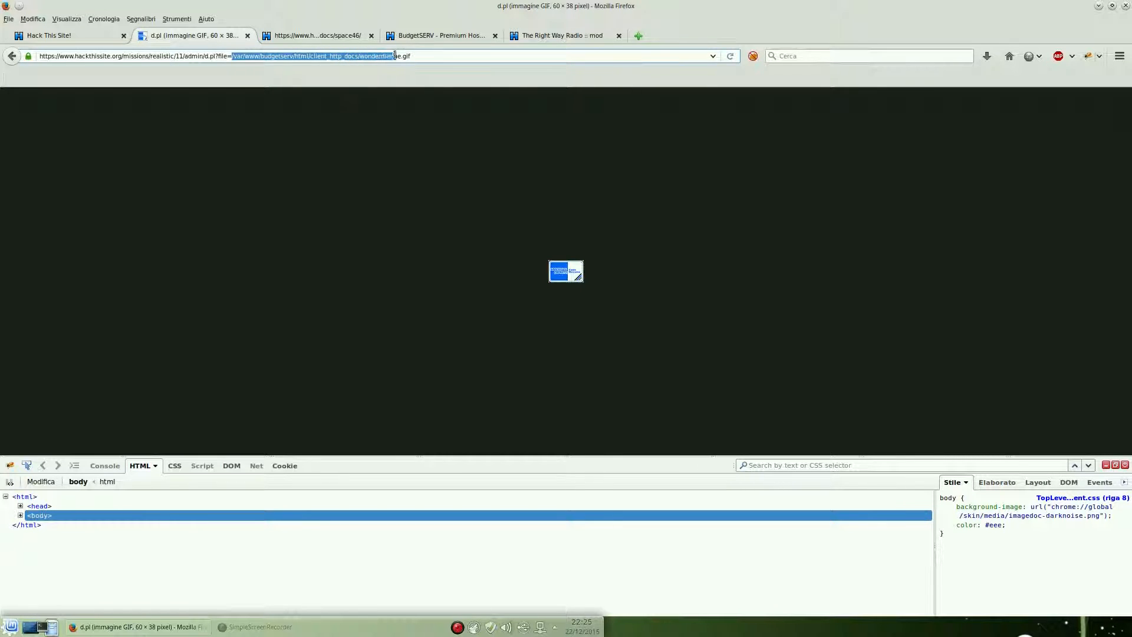
{"action": "left_click", "coordinate": [318, 36]}
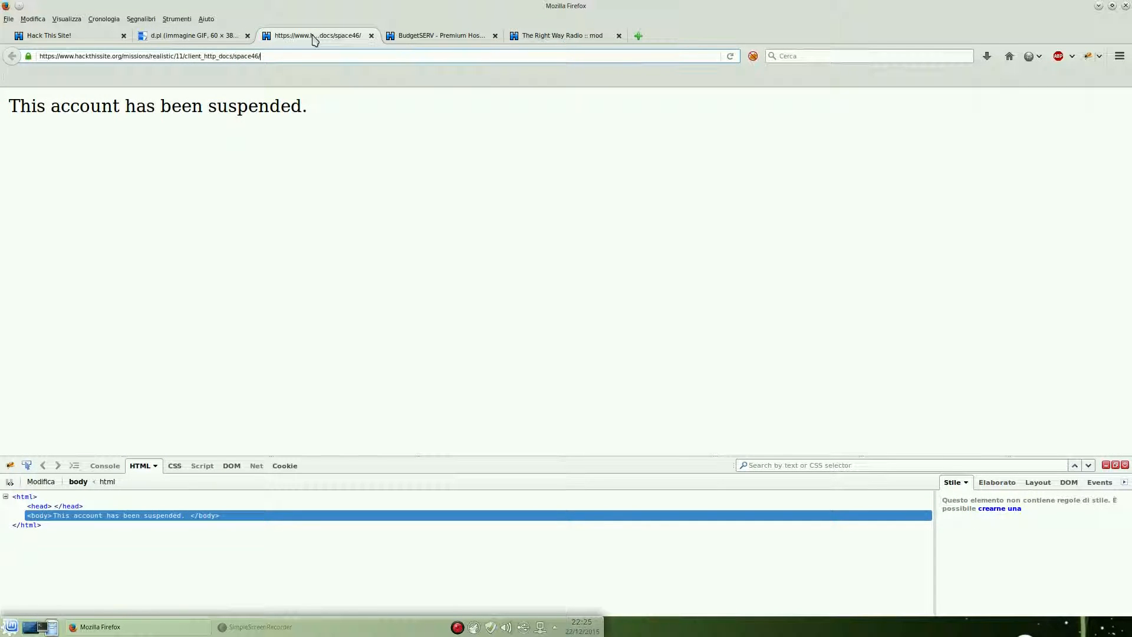
{"action": "double_click", "coordinate": [246, 56]}
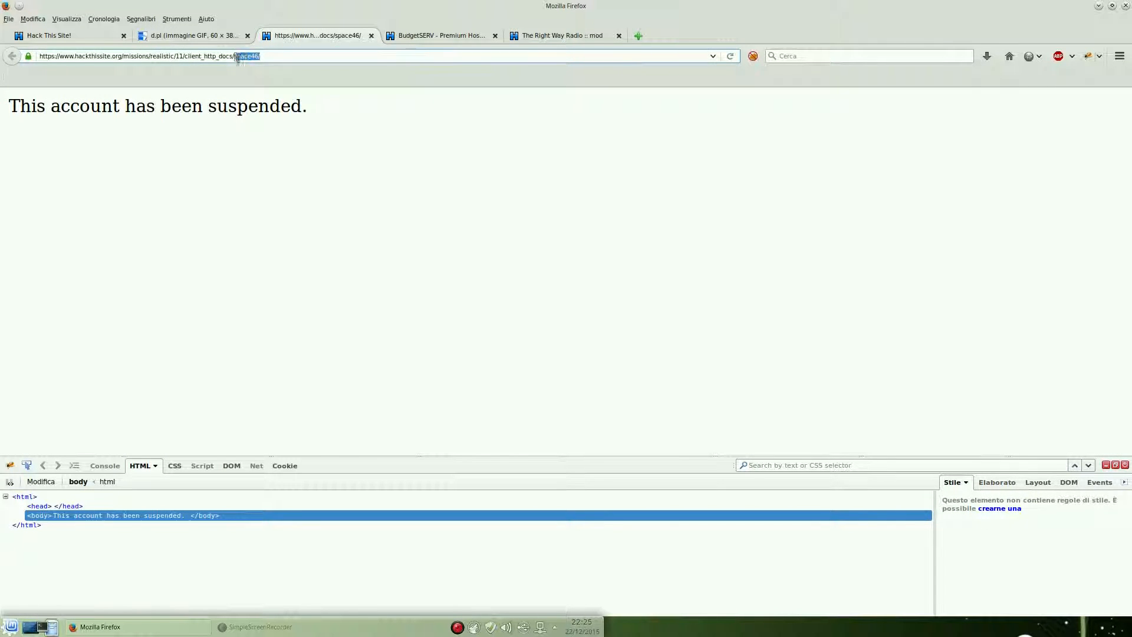
{"action": "left_click", "coordinate": [191, 36]}
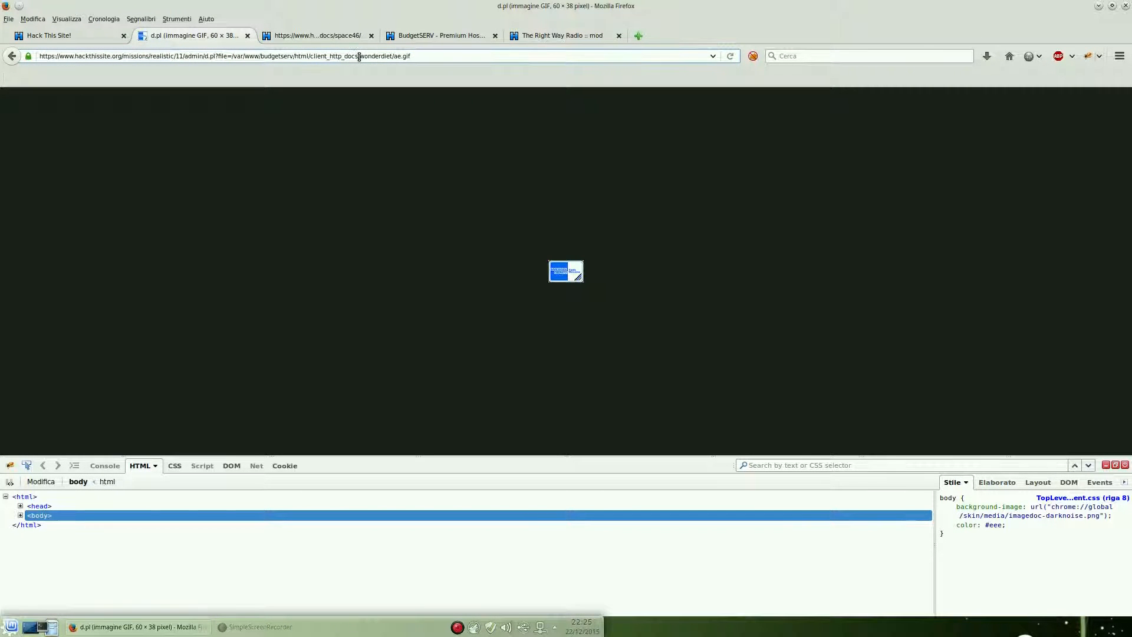
Load d.pl with space46 replacing wonderdiet, dismiss the file prompt, and view BudgetSERV
{"action": "double_click", "coordinate": [375, 55]}
{"action": "type", "text": "space46"}
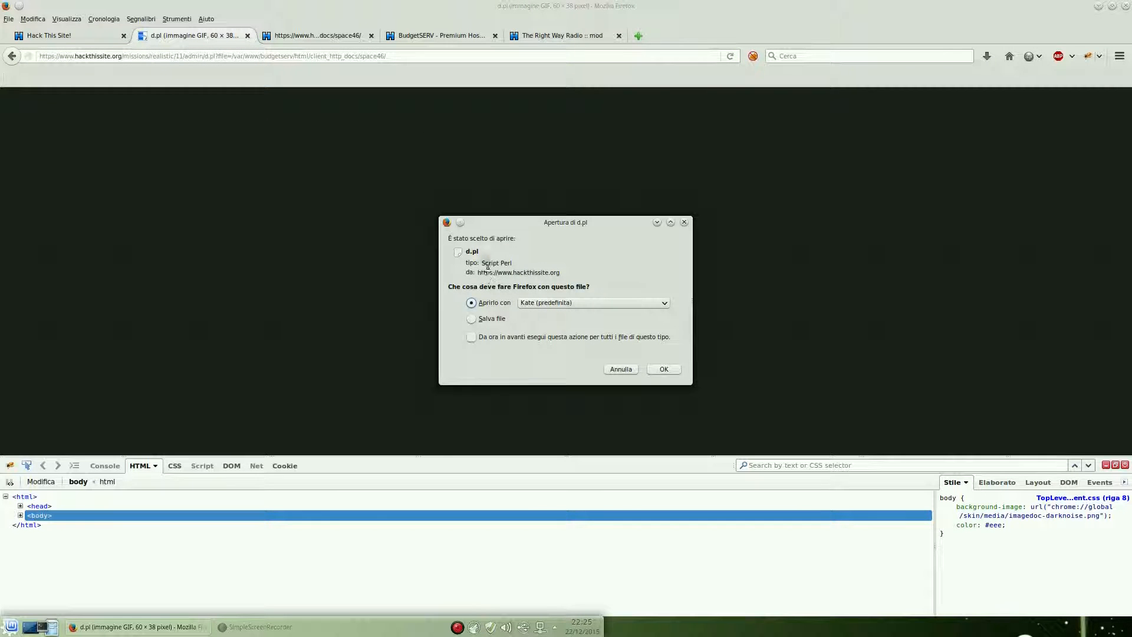
{"action": "left_click", "coordinate": [662, 369]}
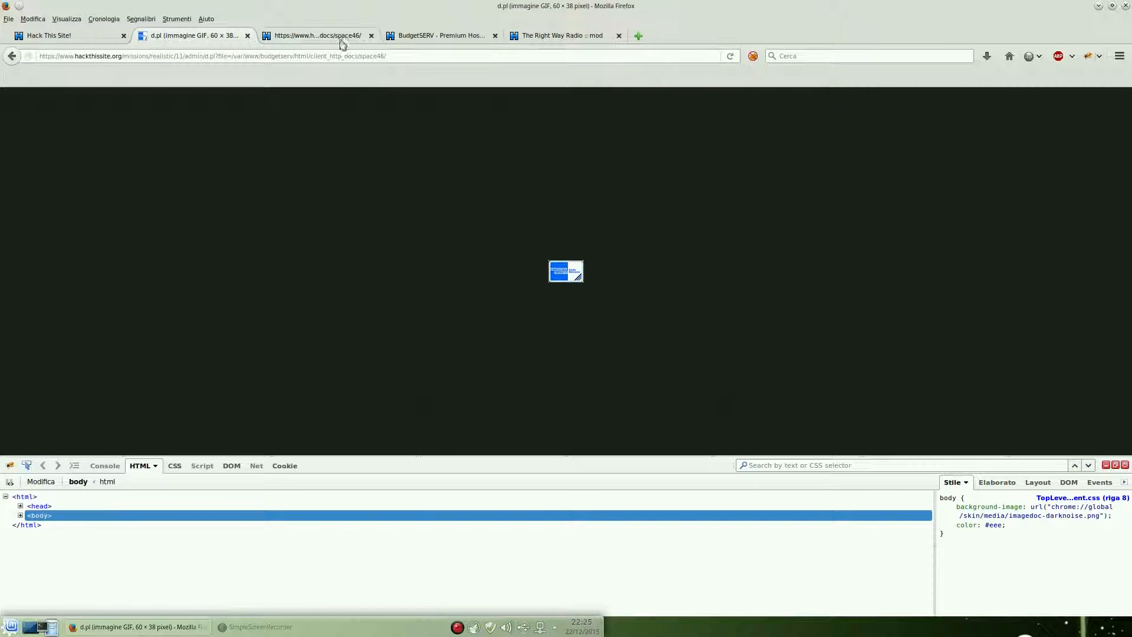
{"action": "left_click", "coordinate": [440, 35]}
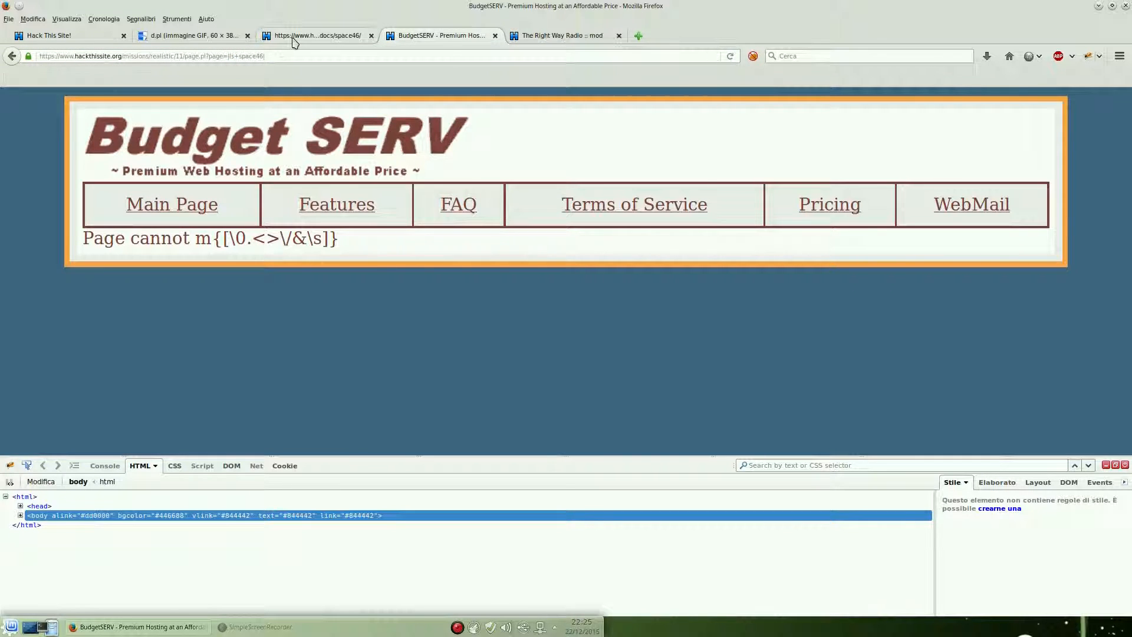
Select src.tar.gz in the Space46 mission message and open its context menu
{"action": "left_click", "coordinate": [176, 19]}
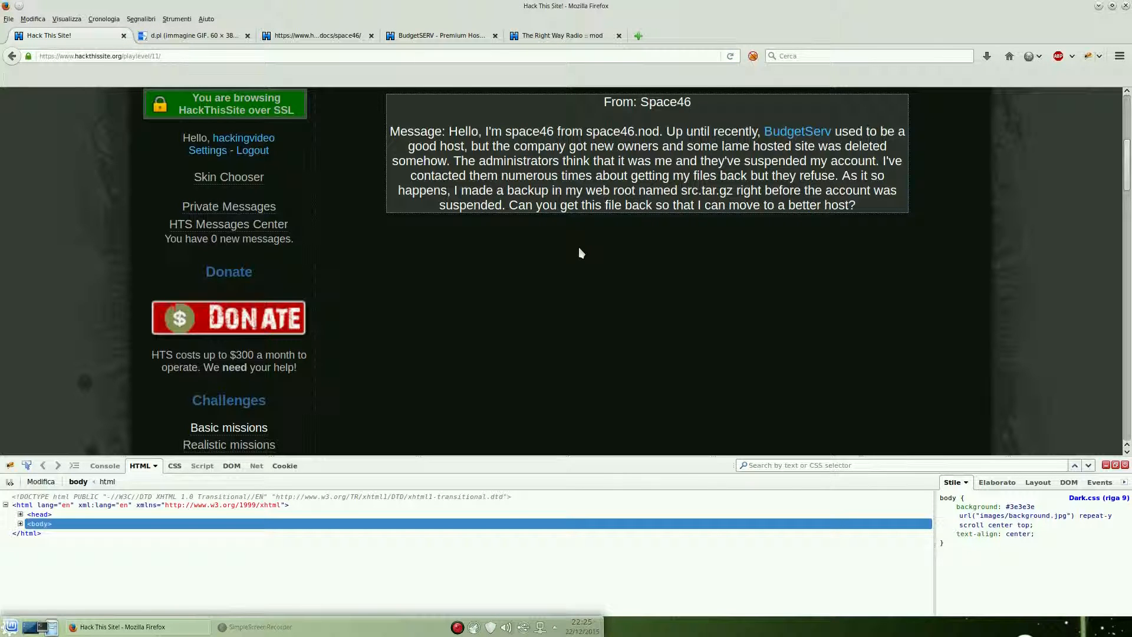
{"action": "left_click_drag", "start_coordinate": [564, 190], "coordinate": [711, 189]}
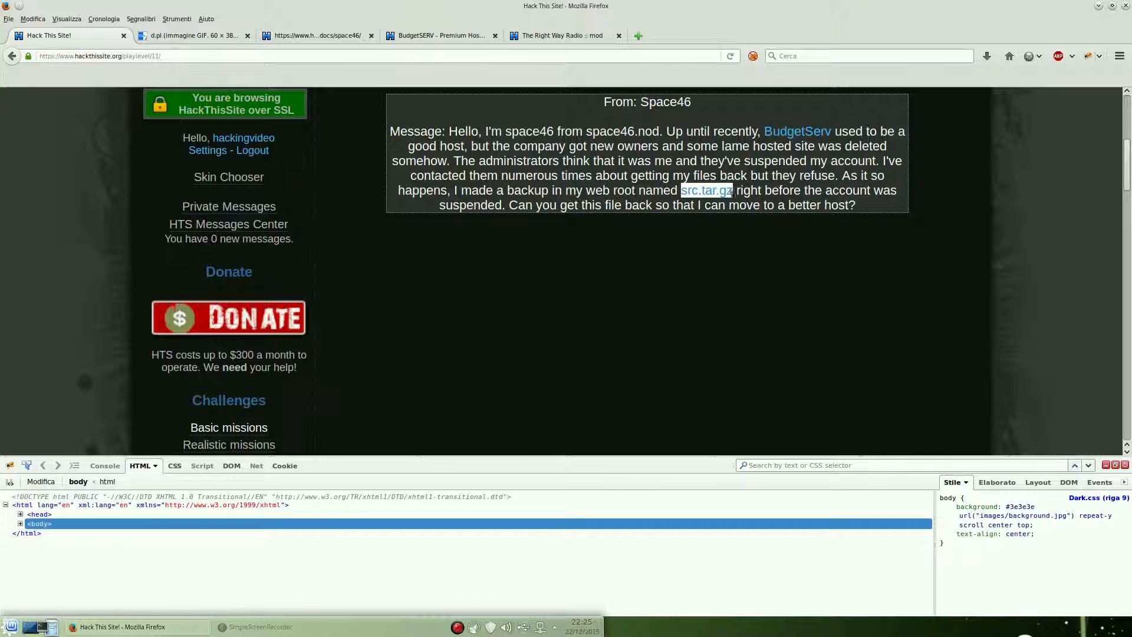
{"action": "right_click", "coordinate": [707, 190]}
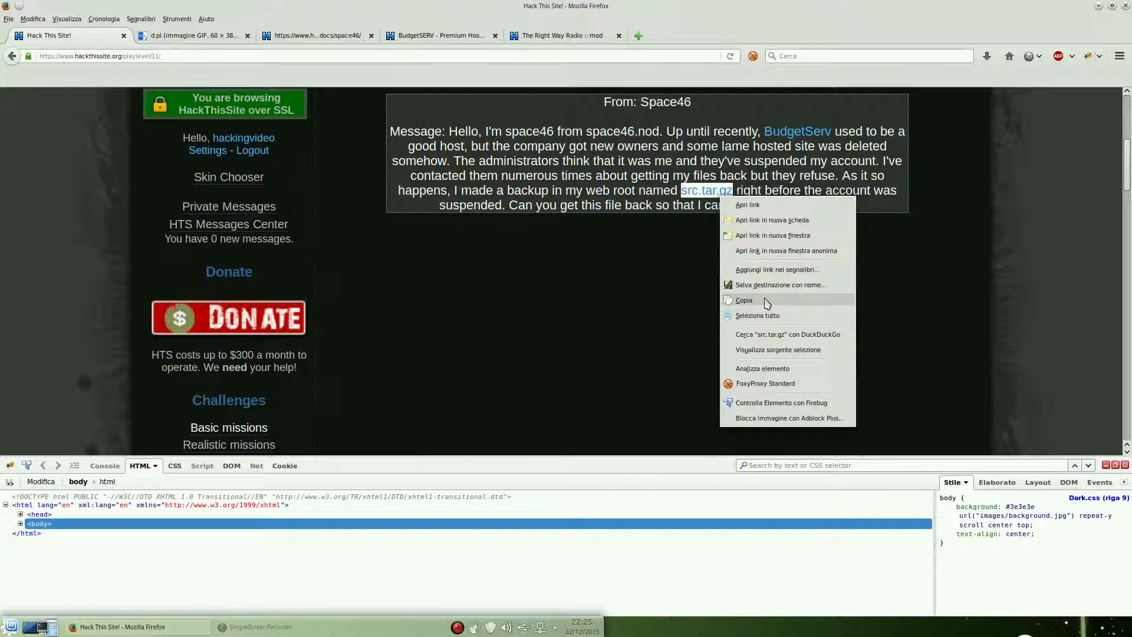